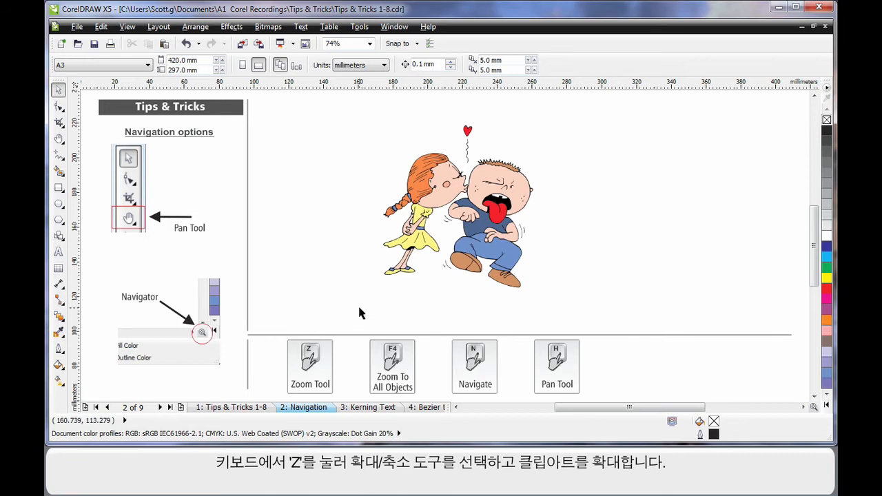
- Zoom into the kissing couple clipart, use the Navigator, and return to the all-objects view
key("z")
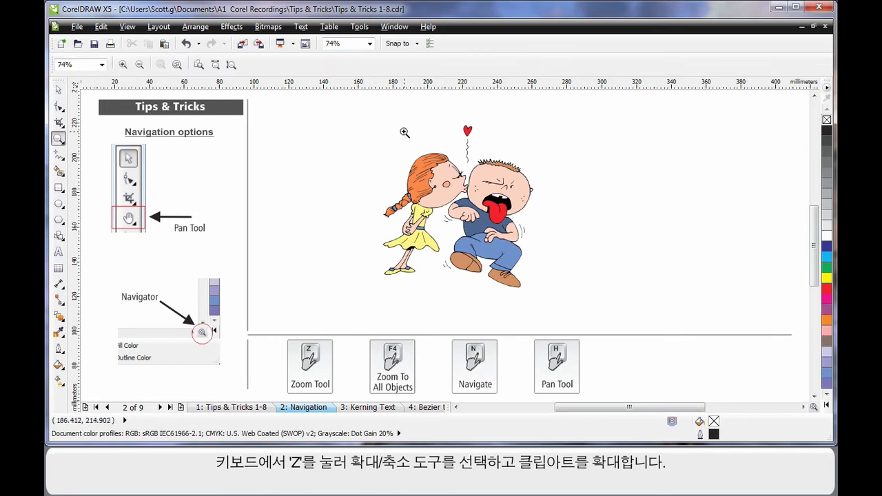
left_click_drag(405, 132, 491, 208)
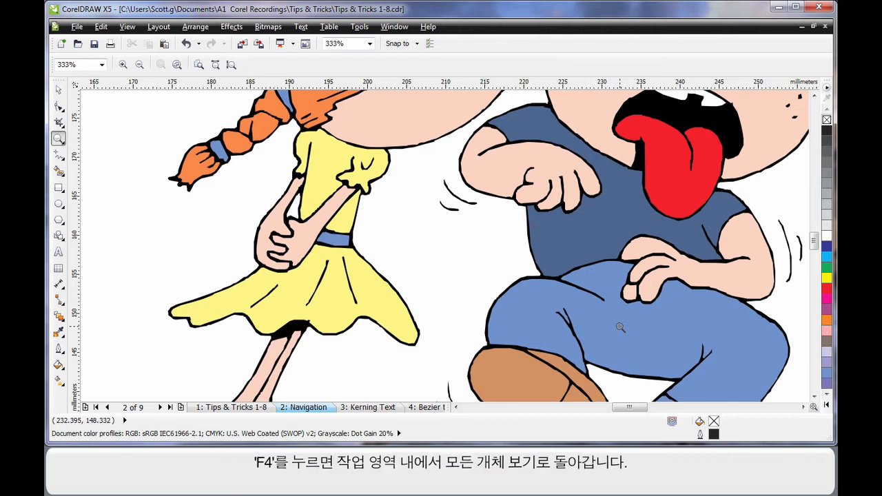
key("f4")
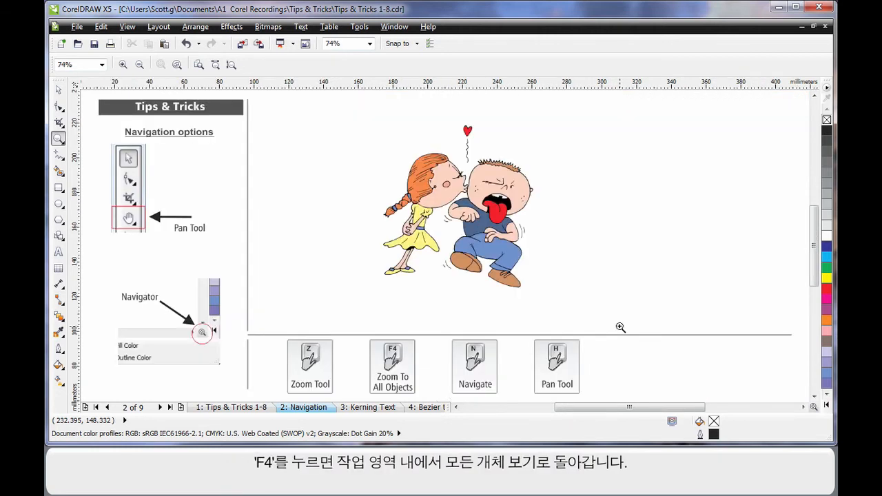
mouse_move(558, 289)
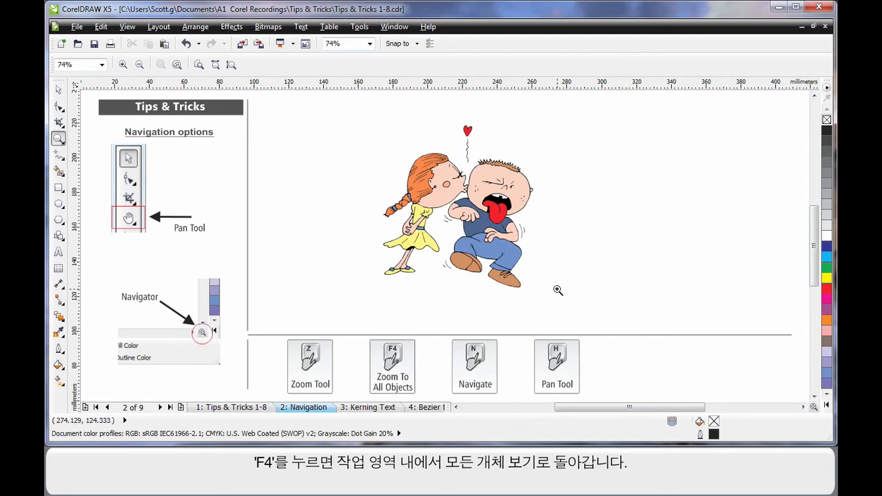
mouse_move(491, 324)
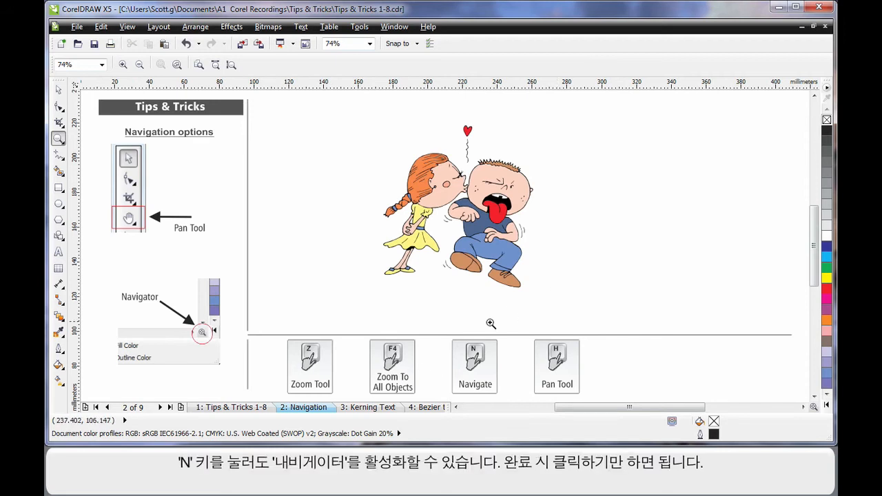
mouse_move(513, 320)
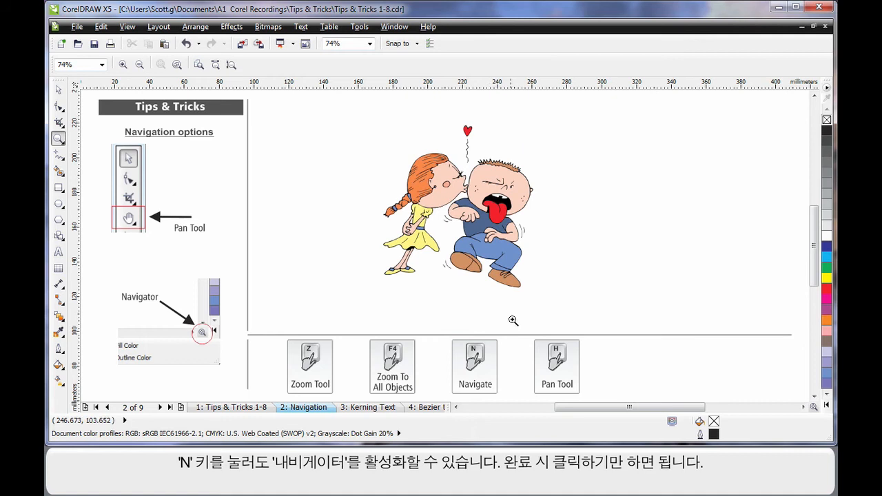
mouse_move(438, 178)
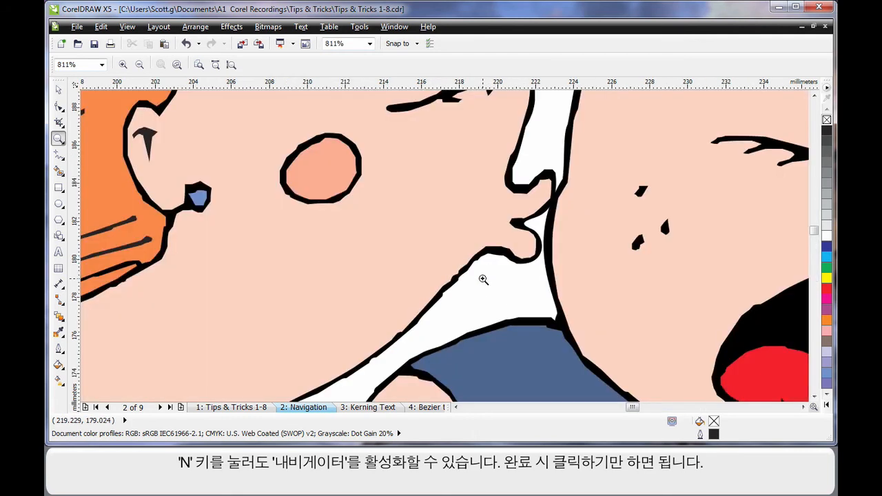
key("n")
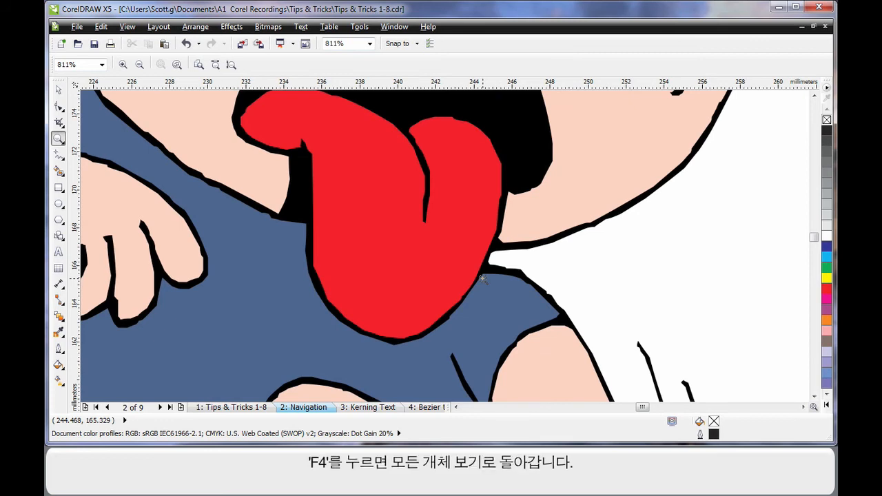
key("f4")
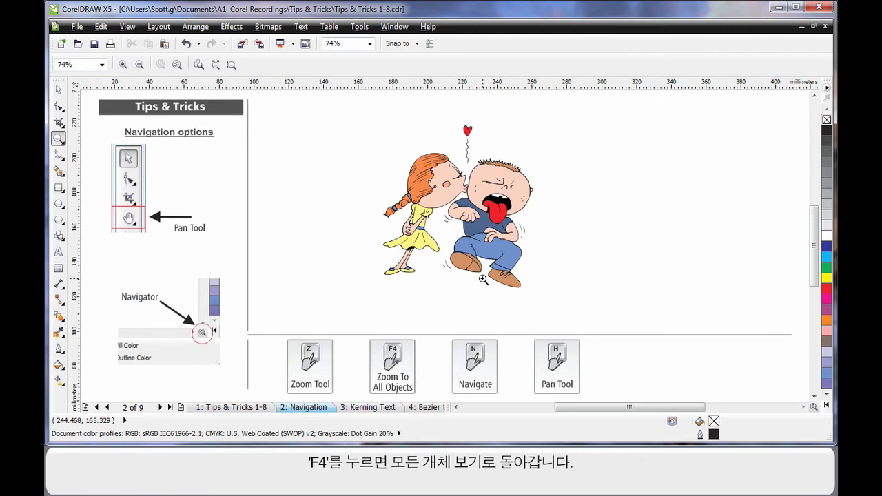
mouse_move(576, 352)
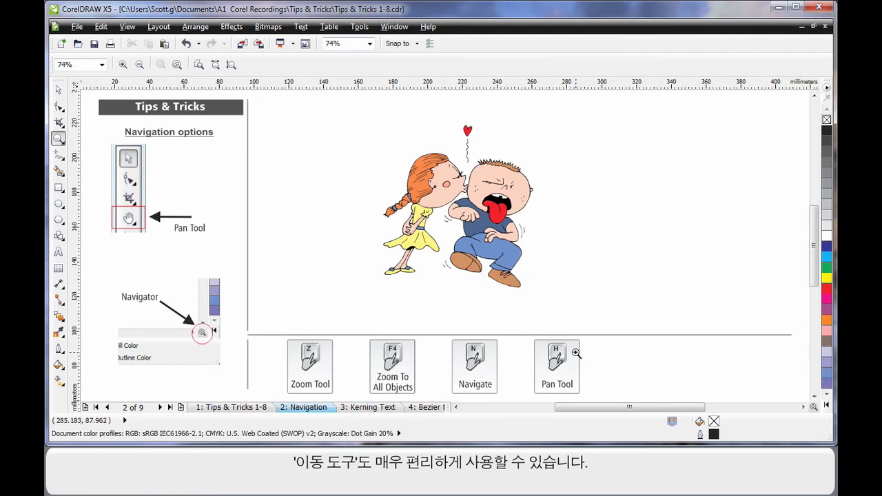
mouse_move(534, 312)
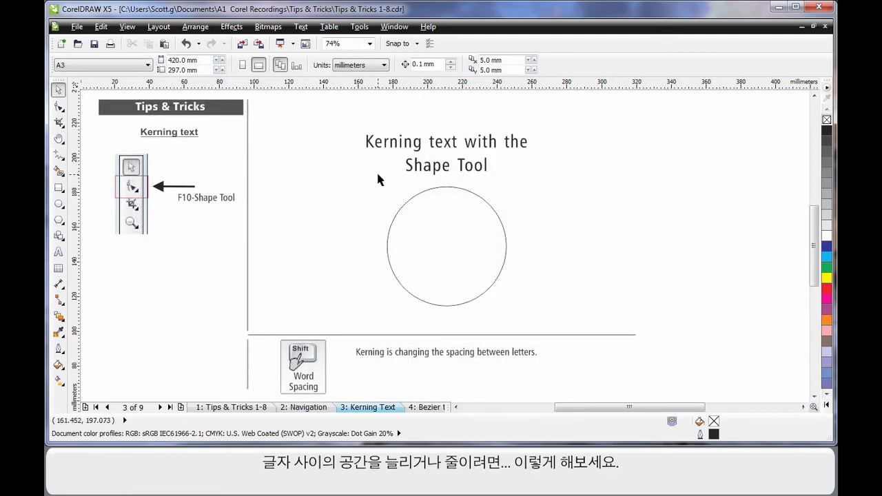
mouse_move(420, 149)
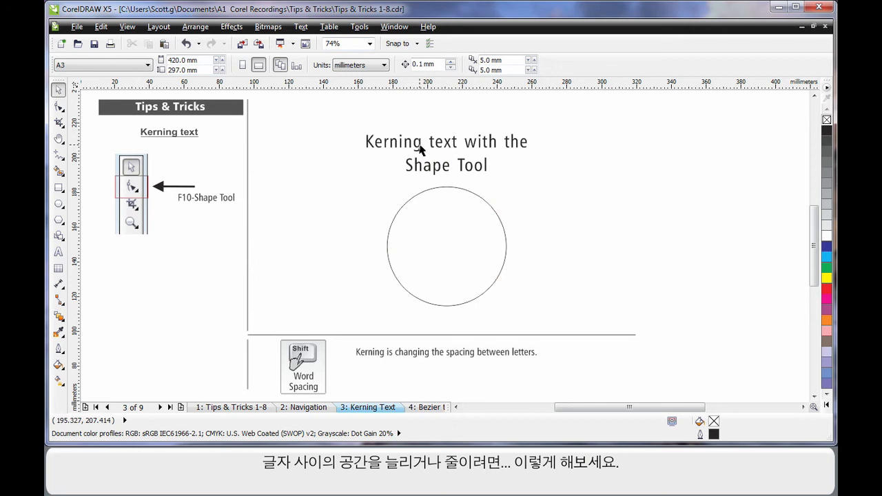
mouse_move(486, 173)
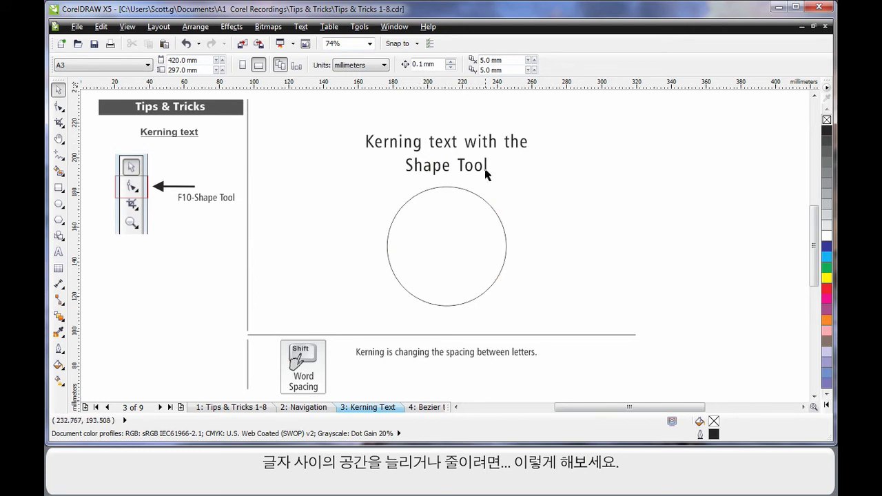
- Widen the letter spacing of the 'Kerning text with the Shape Tool' title using the Shape Tool
left_click(446, 140)
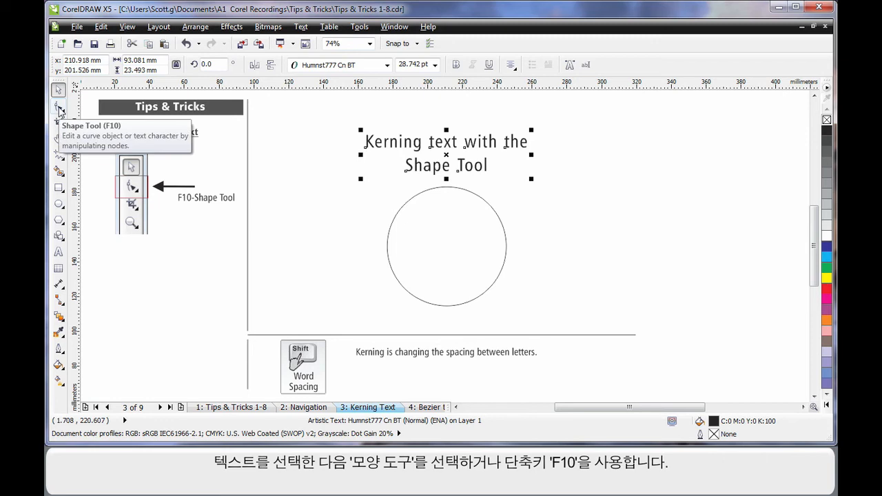
left_click(57, 106)
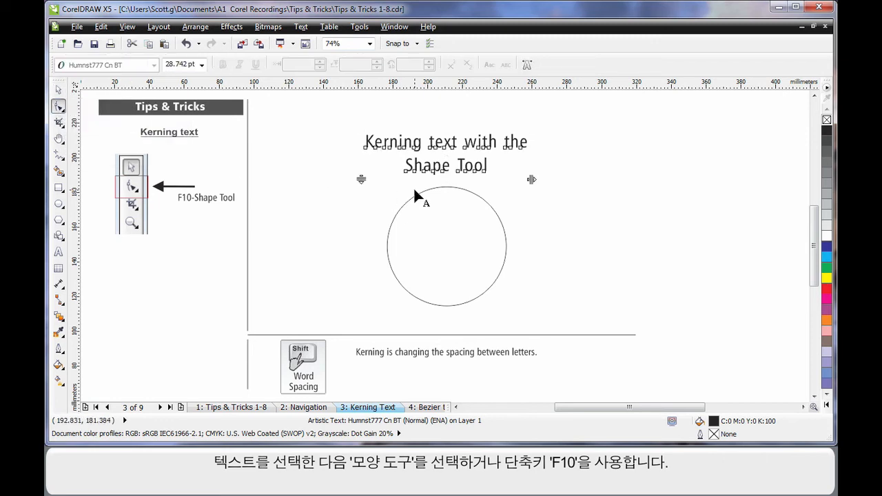
mouse_move(369, 207)
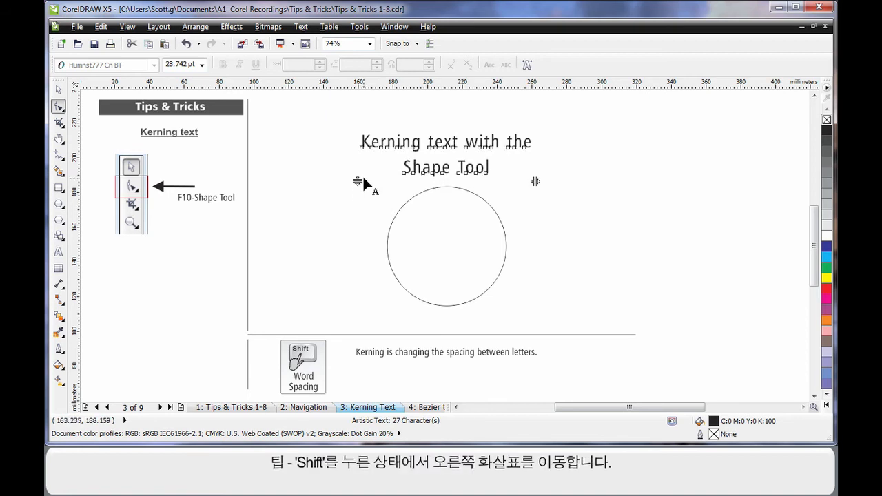
mouse_move(526, 204)
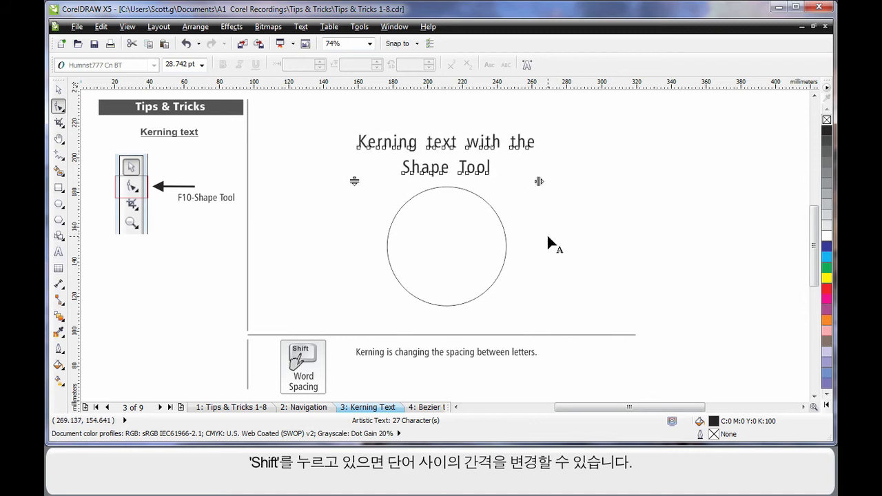
left_click(446, 141)
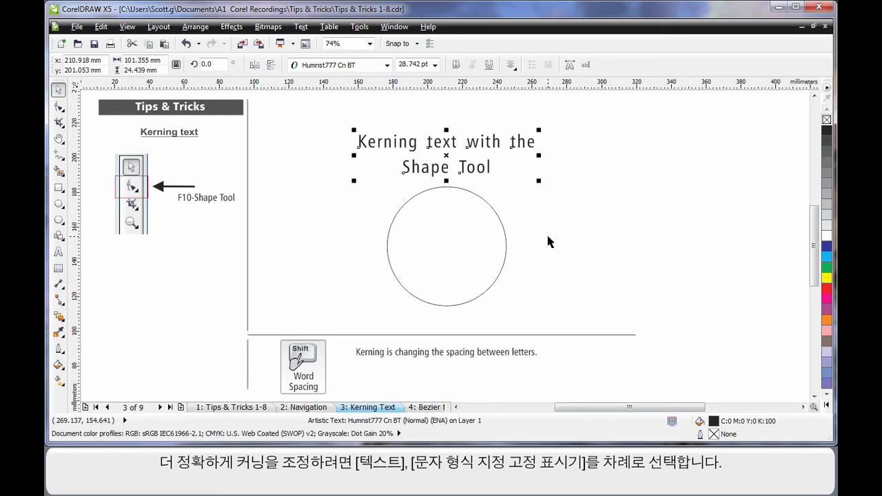
mouse_move(427, 160)
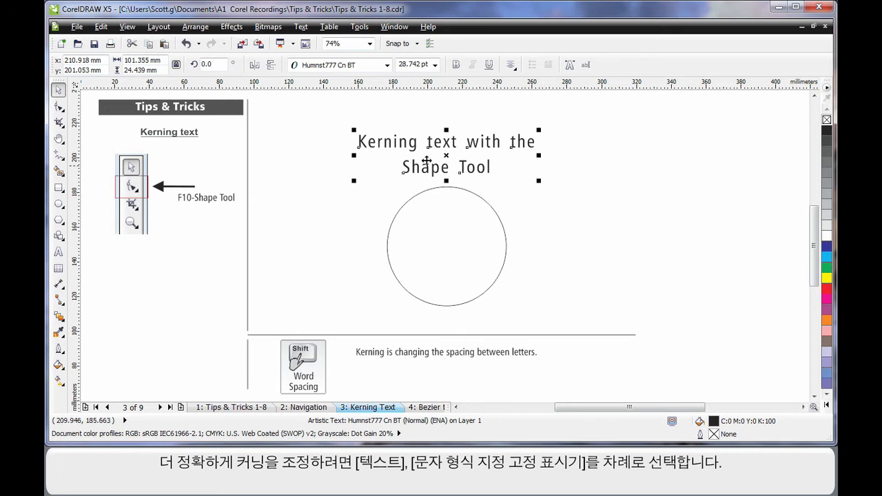
left_click(300, 27)
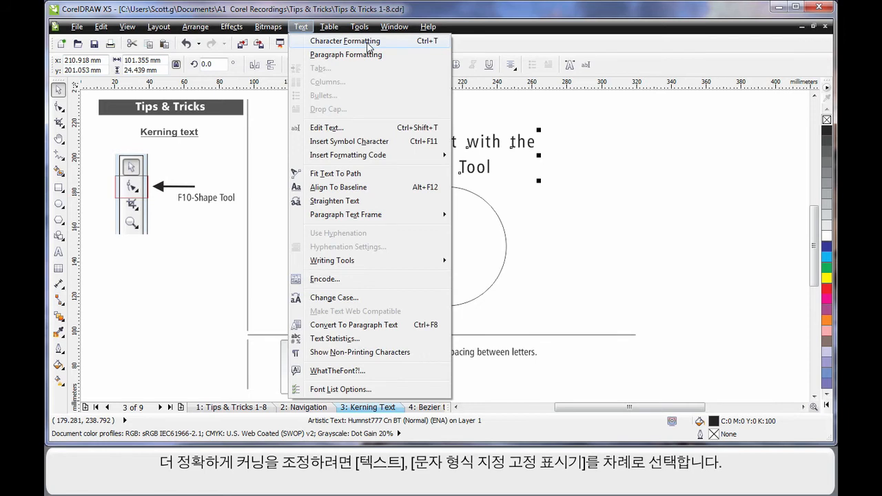
- Show Character Formatting and raise Range Kerning of 'Shape Tool' to 90%
left_click(345, 41)
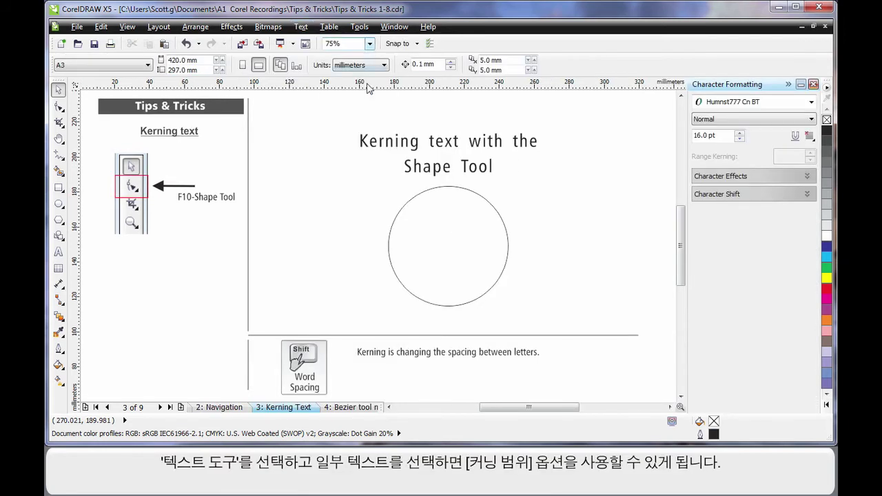
mouse_move(58, 254)
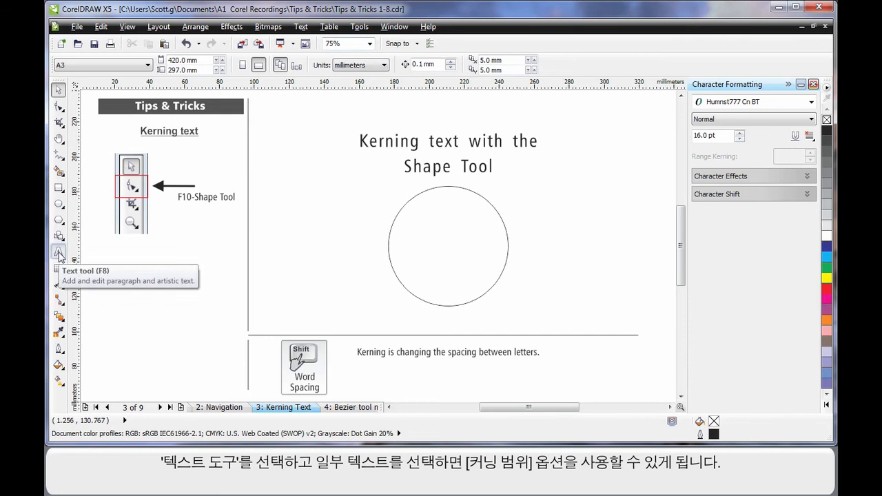
left_click(58, 251)
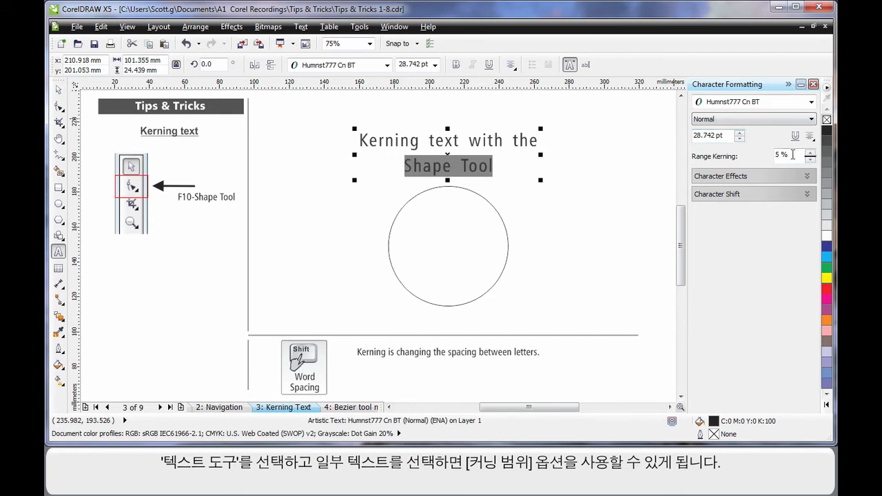
mouse_move(810, 154)
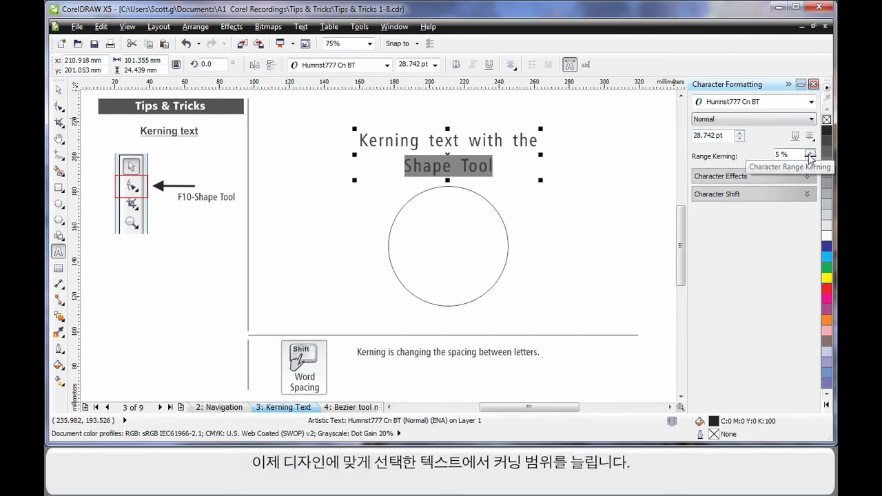
left_click(810, 153)
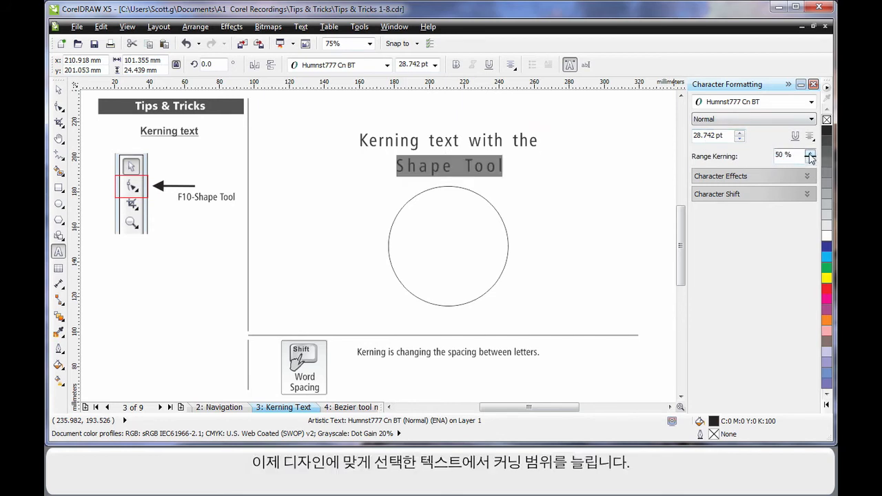
left_click(810, 151)
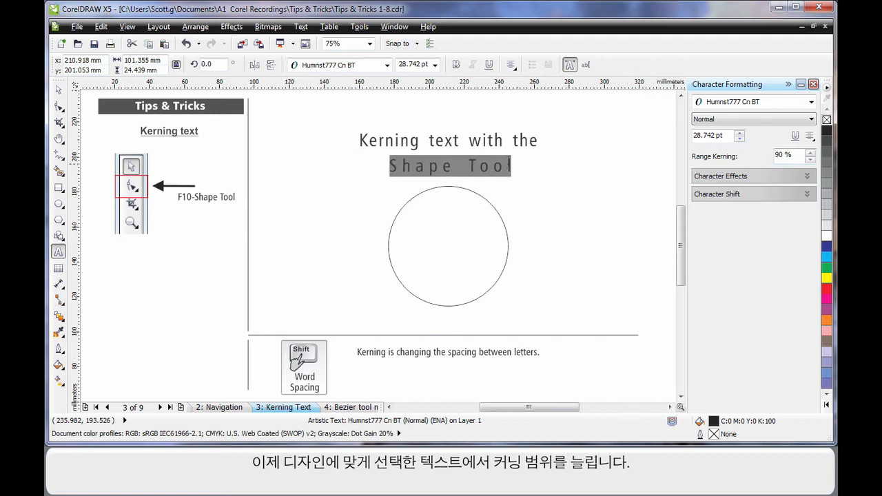
mouse_move(548, 182)
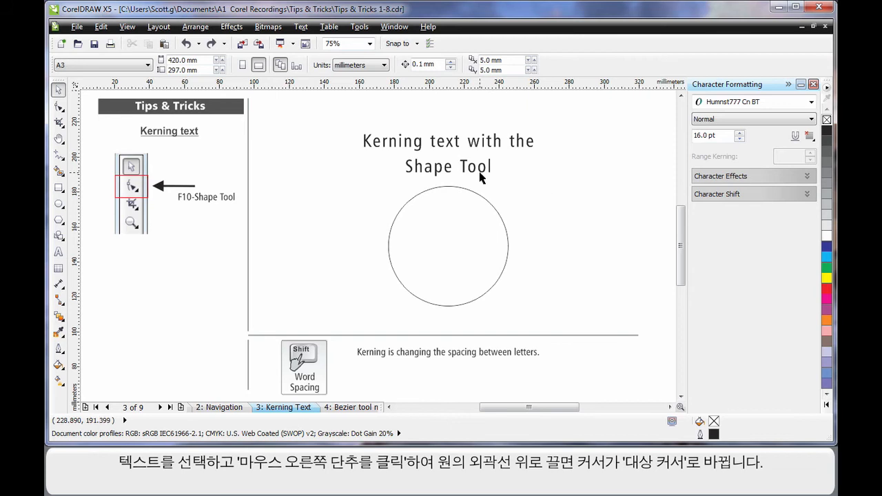
- Fit the title text along the circle outline so it wraps around the whole circle
left_click(448, 151)
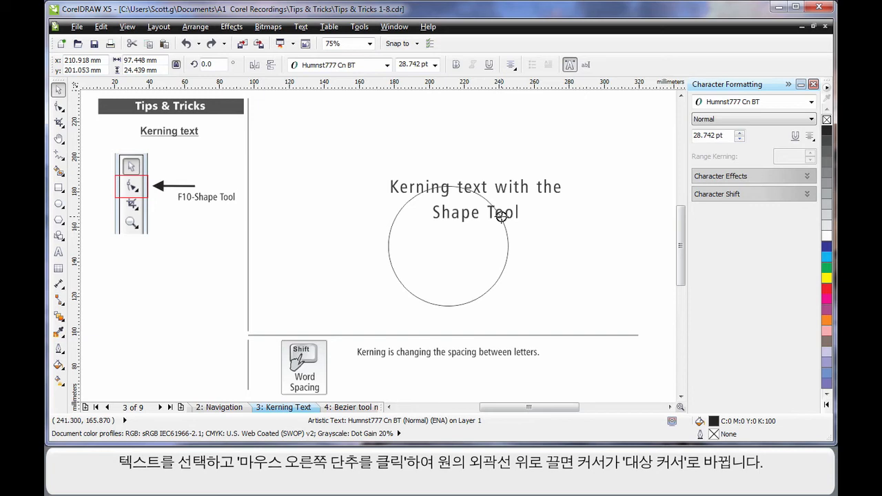
right_click(501, 215)
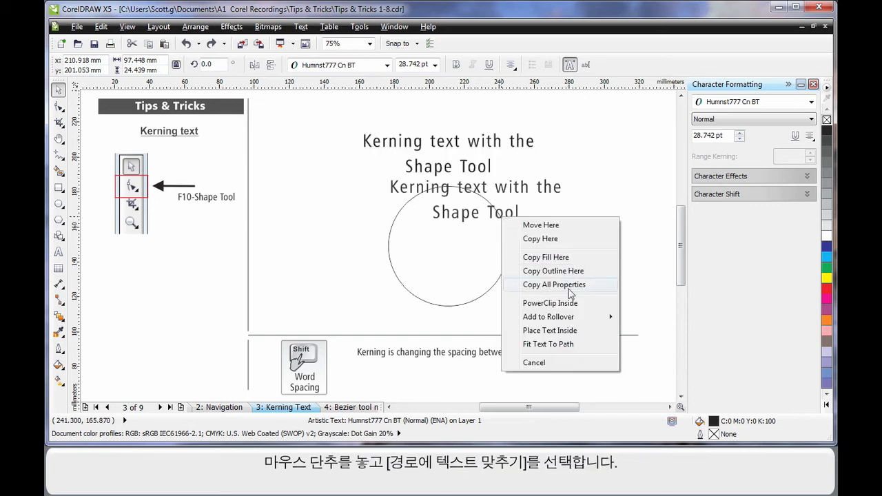
left_click(548, 344)
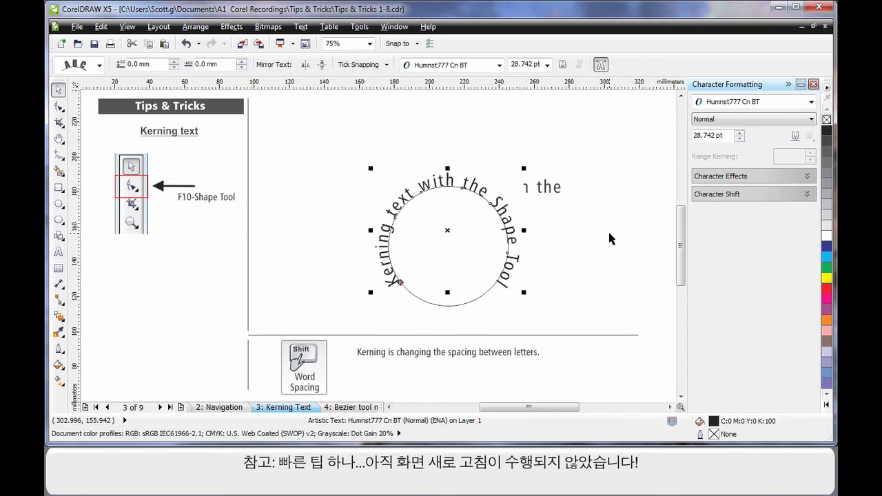
mouse_move(596, 201)
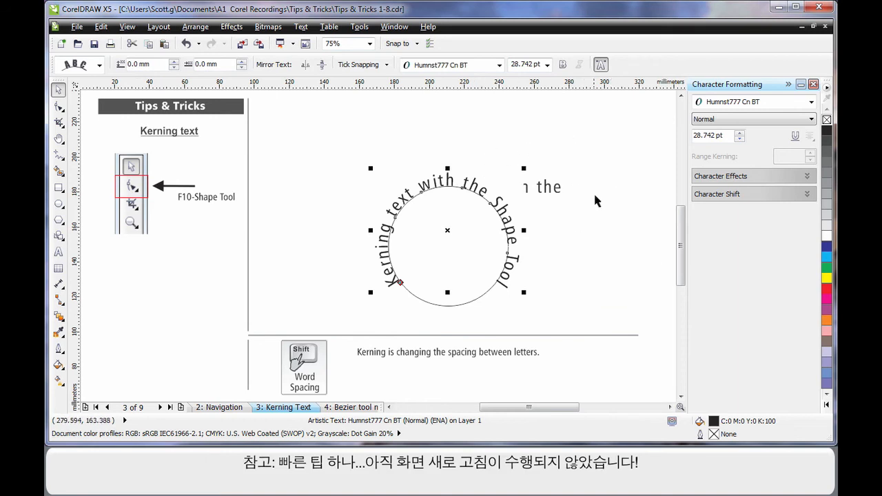
mouse_move(603, 195)
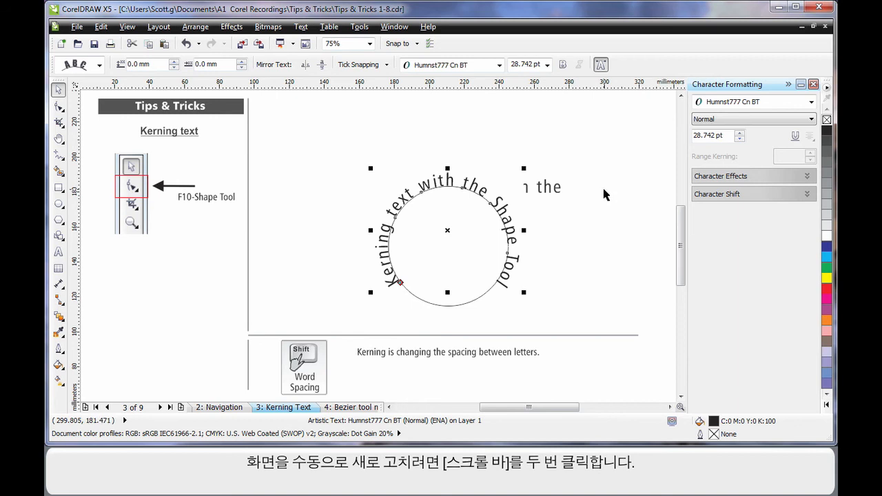
mouse_move(681, 248)
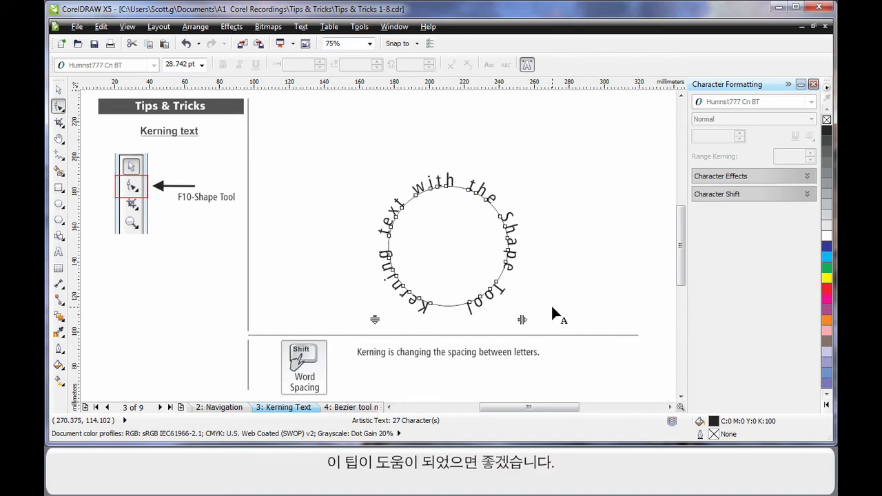
- Go to the Bezier tool modifiers page and choose the Bezier tool from the Curve flyout
left_click(160, 407)
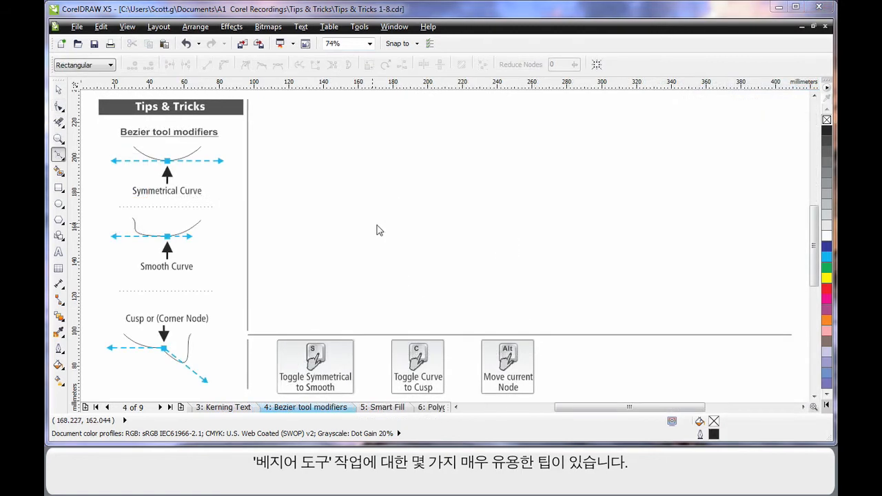
mouse_move(127, 126)
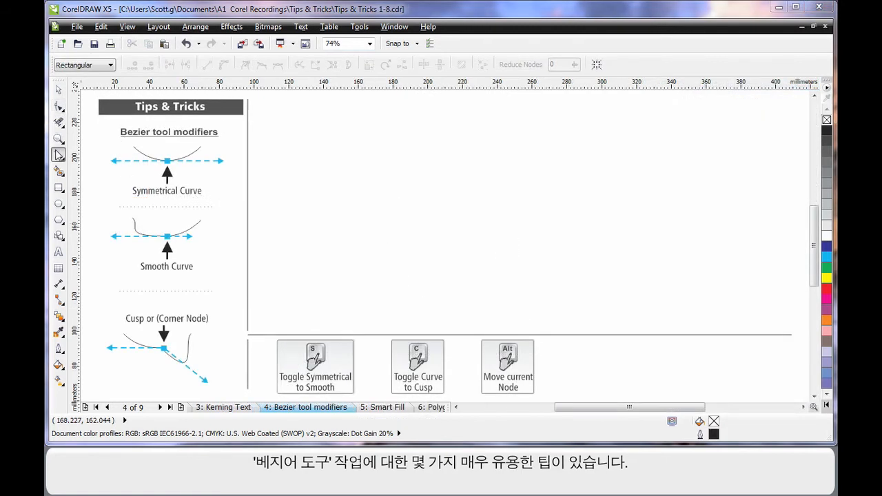
left_click(57, 154)
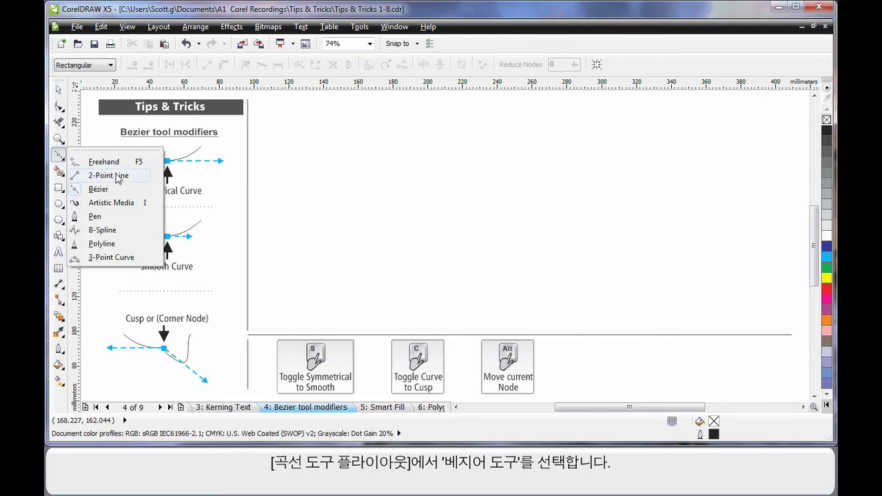
left_click(99, 189)
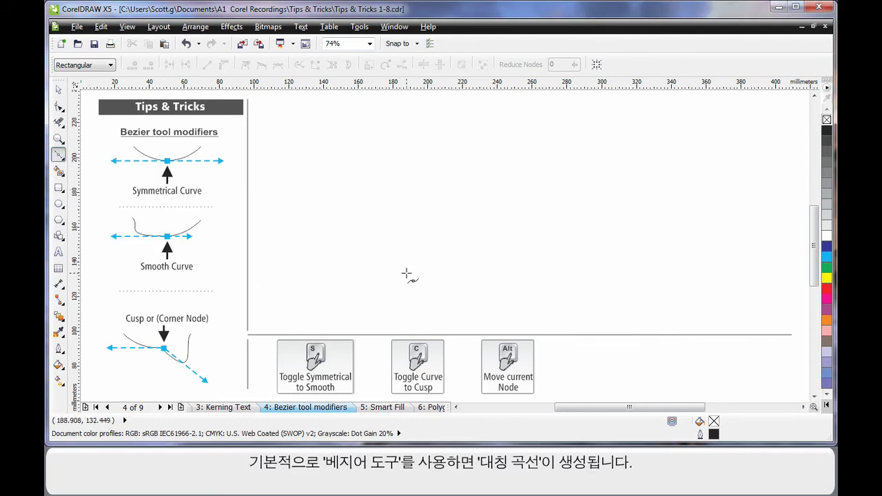
mouse_move(328, 193)
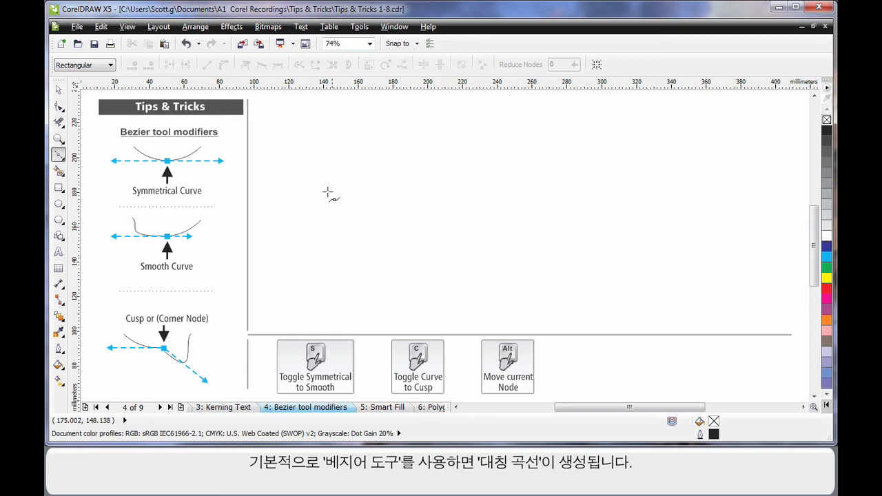
mouse_move(128, 163)
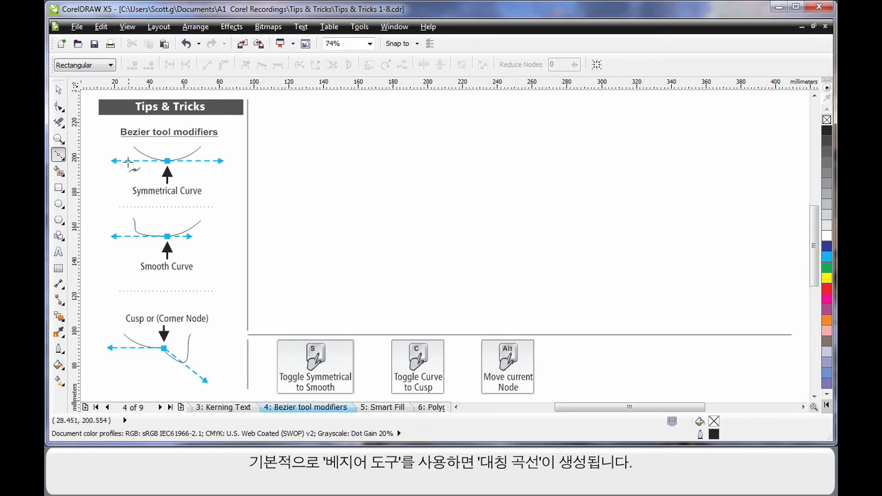
mouse_move(337, 304)
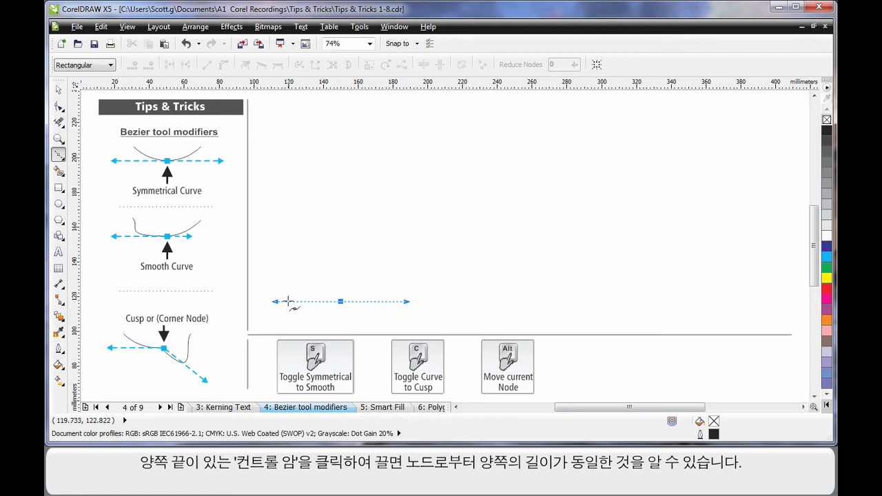
mouse_move(327, 307)
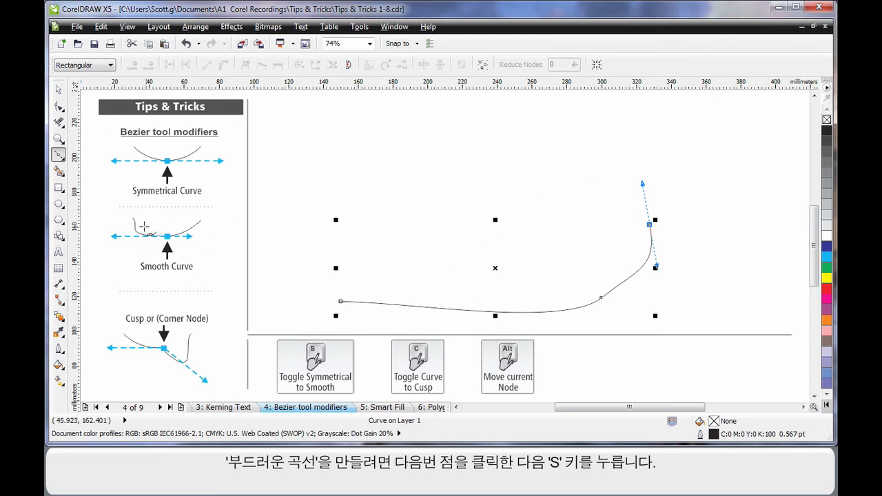
mouse_move(603, 151)
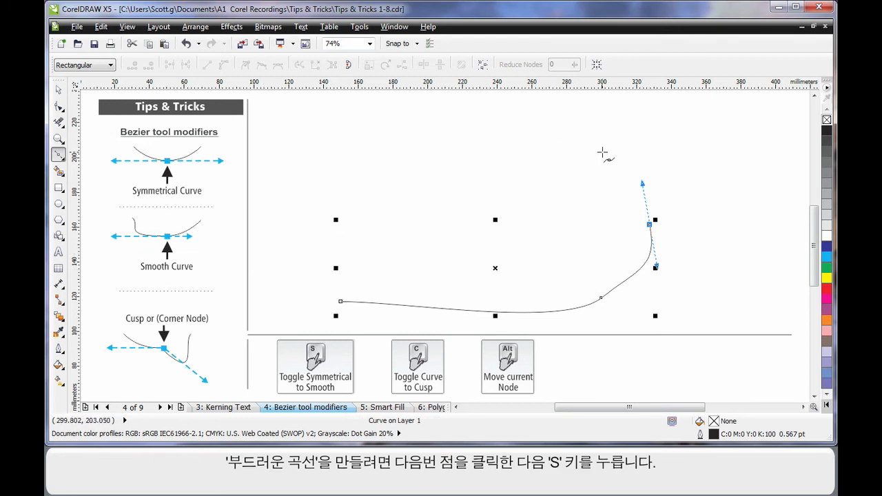
- Add nodes with swung control handles to the Bezier curve and move its last node near the page centre
left_click(590, 149)
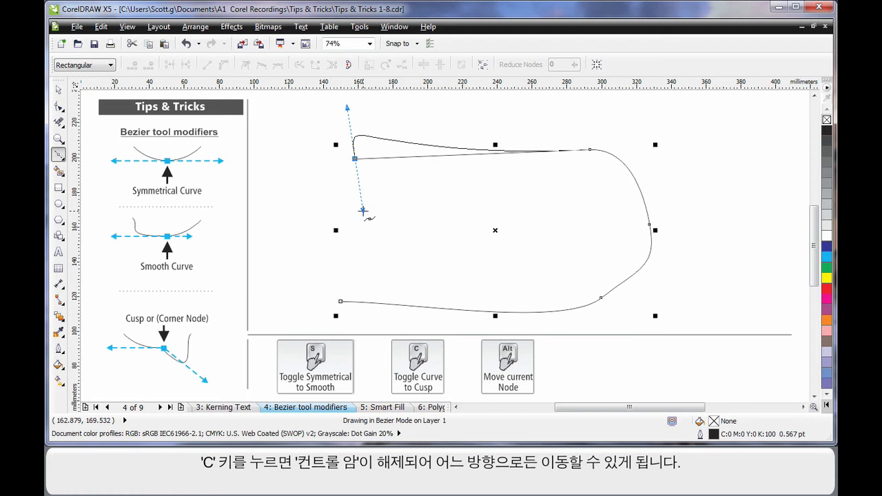
left_click_drag(364, 211, 512, 199)
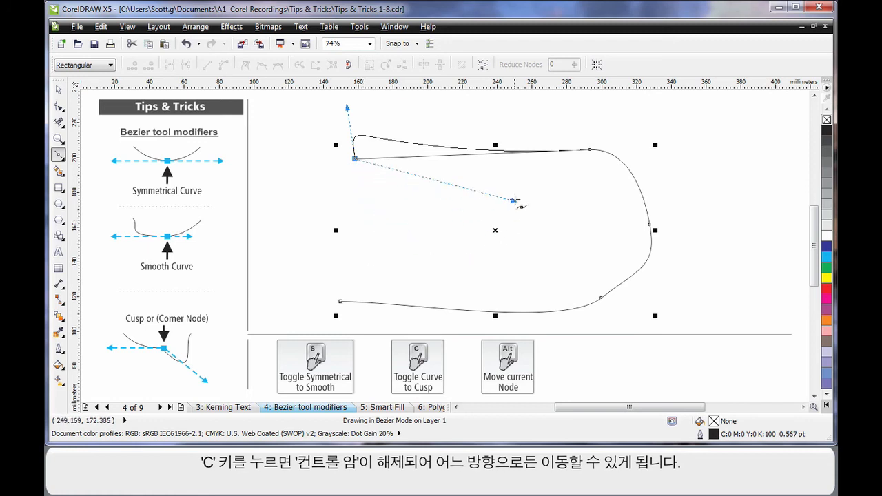
left_click_drag(513, 200, 572, 172)
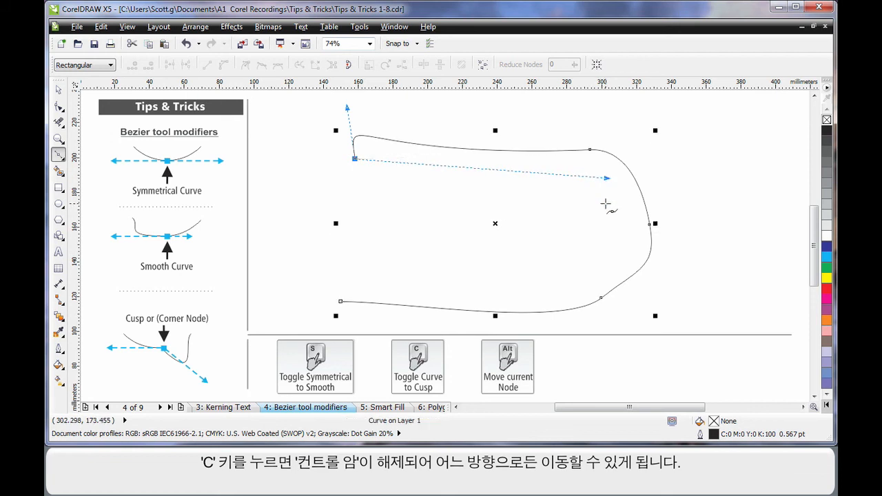
mouse_move(314, 266)
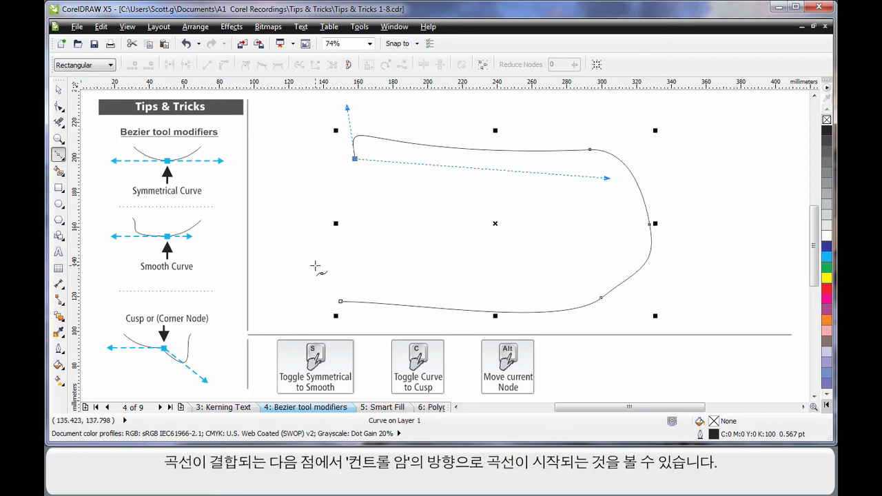
mouse_move(359, 177)
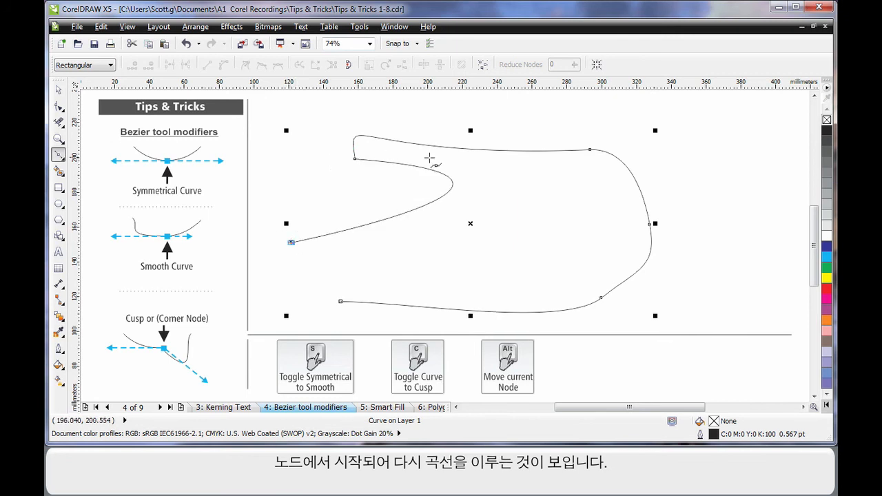
mouse_move(319, 264)
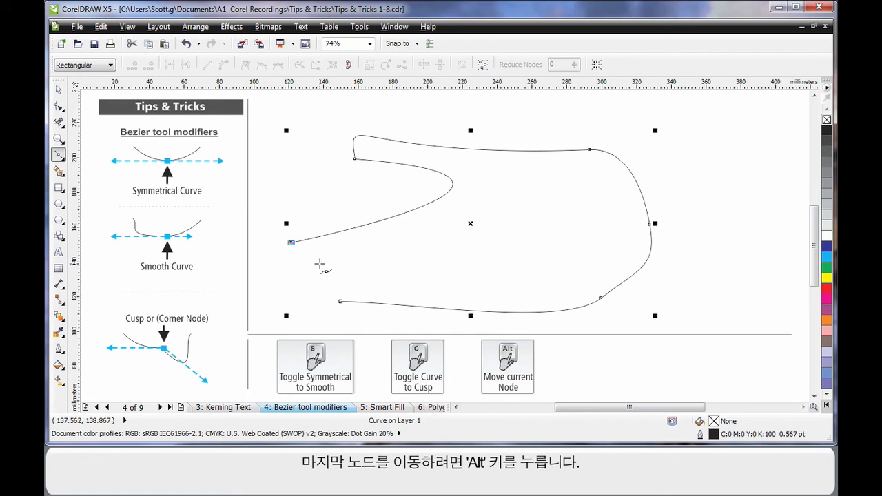
mouse_move(286, 241)
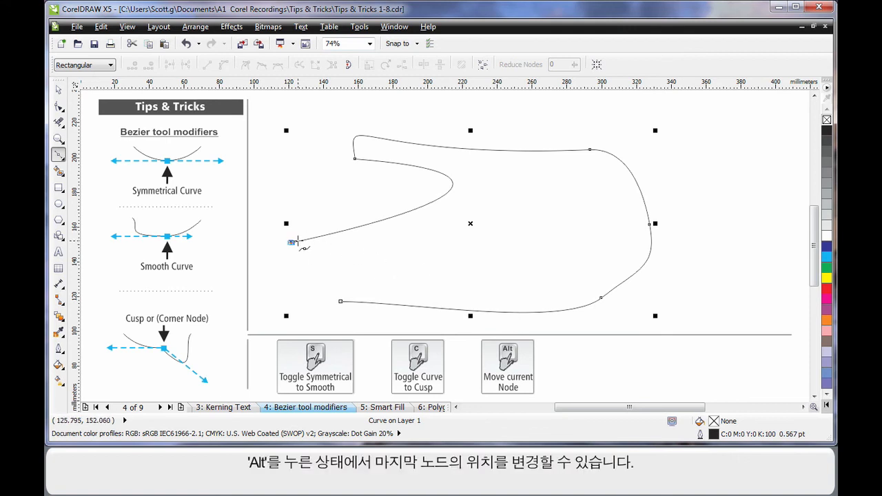
left_click_drag(292, 241, 572, 226)
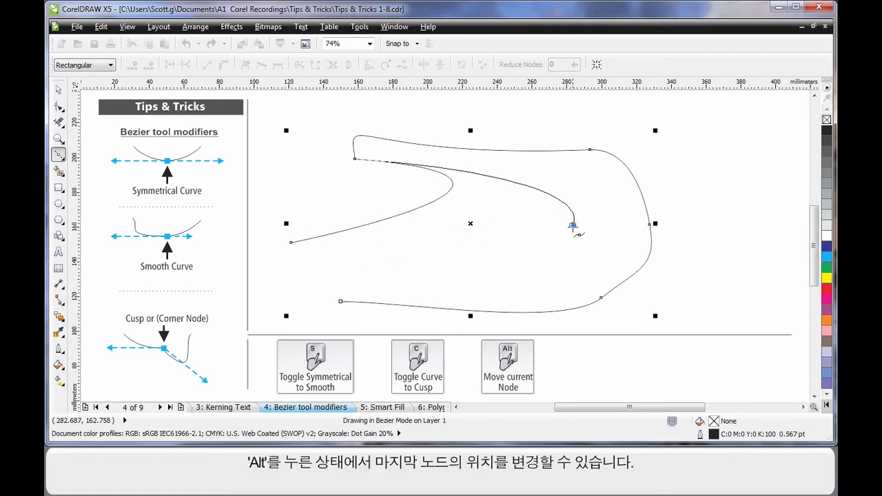
left_click_drag(571, 223, 300, 283)
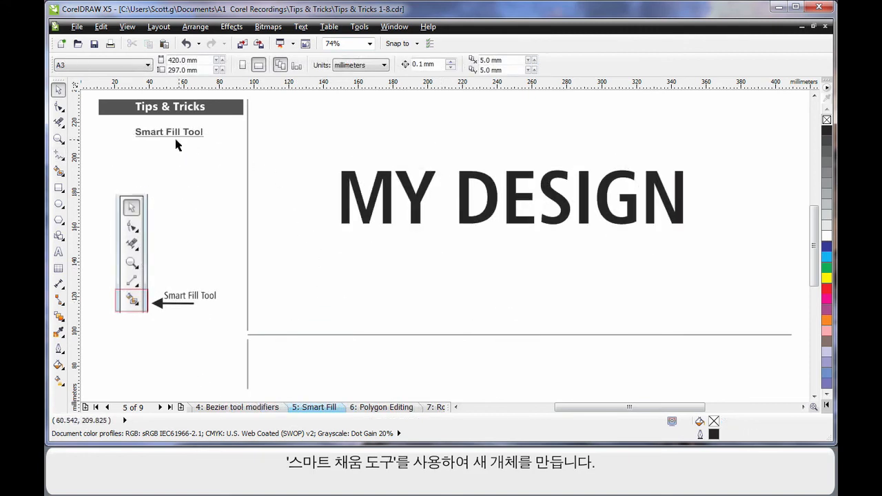
mouse_move(190, 174)
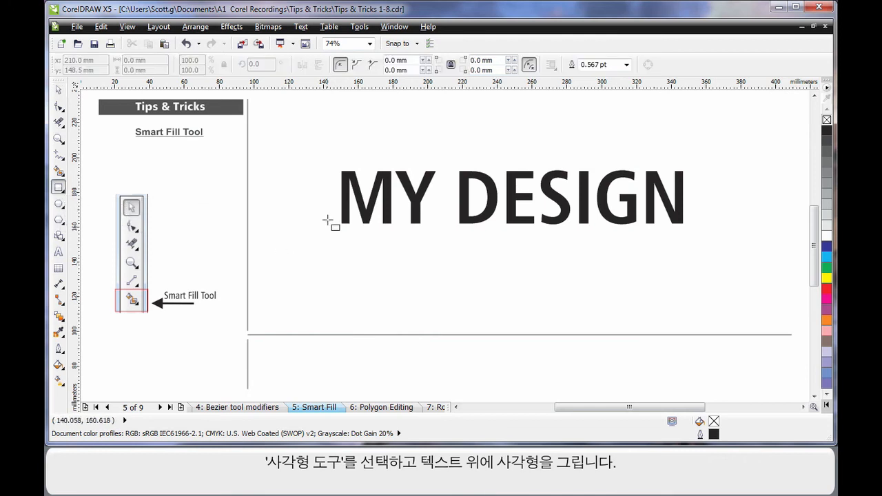
- Draw a rectangle over the lower half of MY DESIGN and switch to the Smart Fill tool
left_click_drag(332, 205, 684, 239)
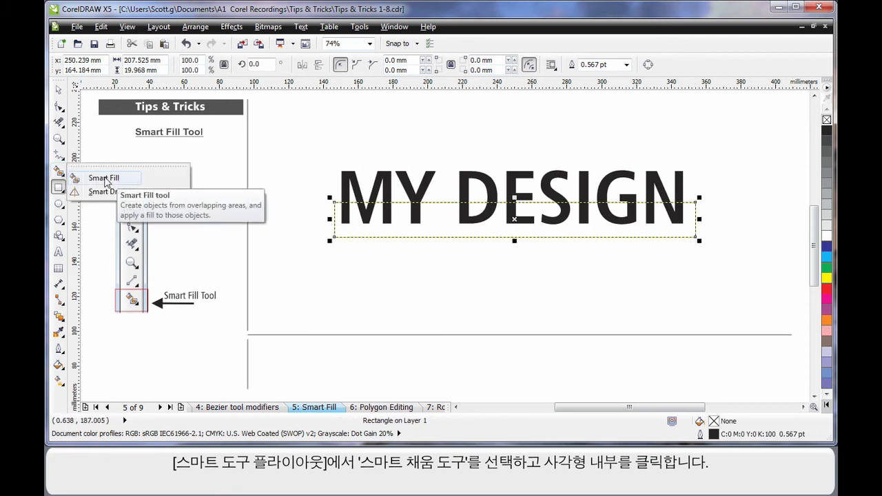
left_click(103, 178)
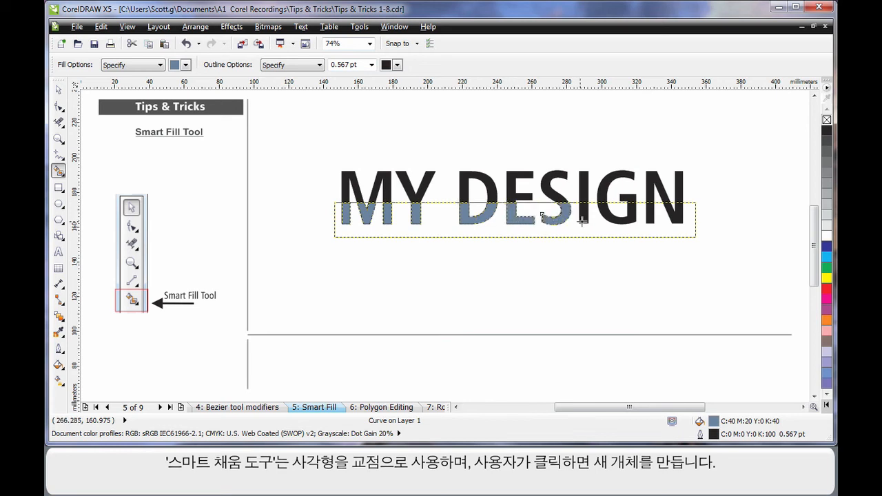
mouse_move(631, 223)
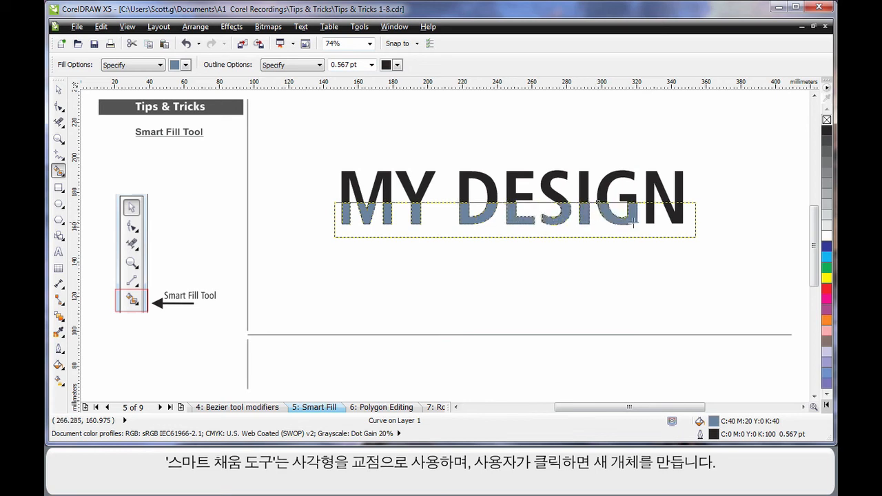
mouse_move(675, 218)
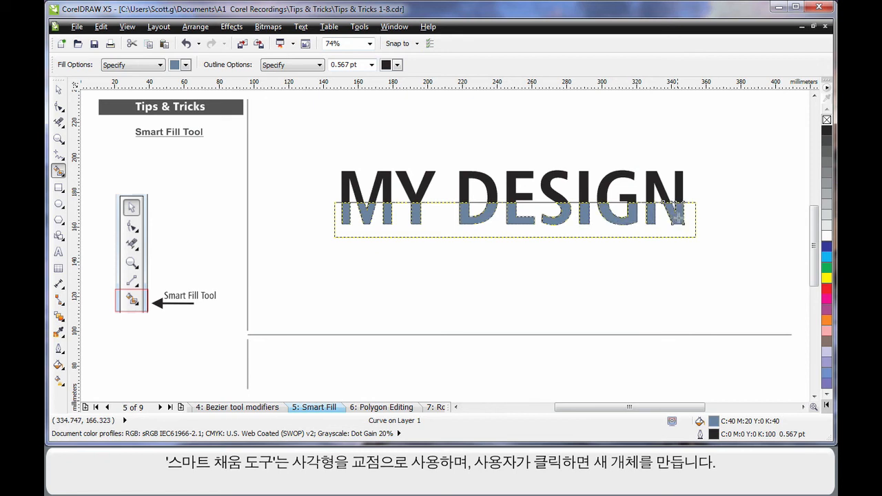
mouse_move(636, 221)
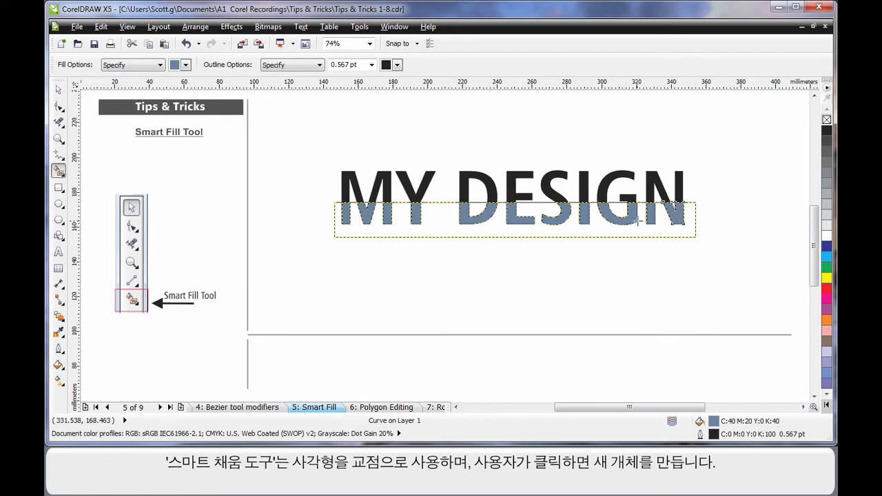
mouse_move(484, 267)
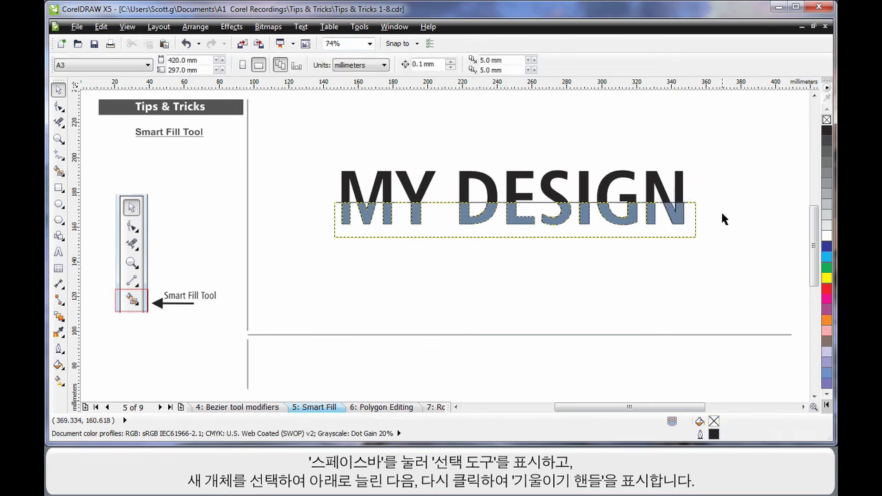
- Select the Smart Fill letter pieces and stretch them downward into a grey shadow
left_click(512, 206)
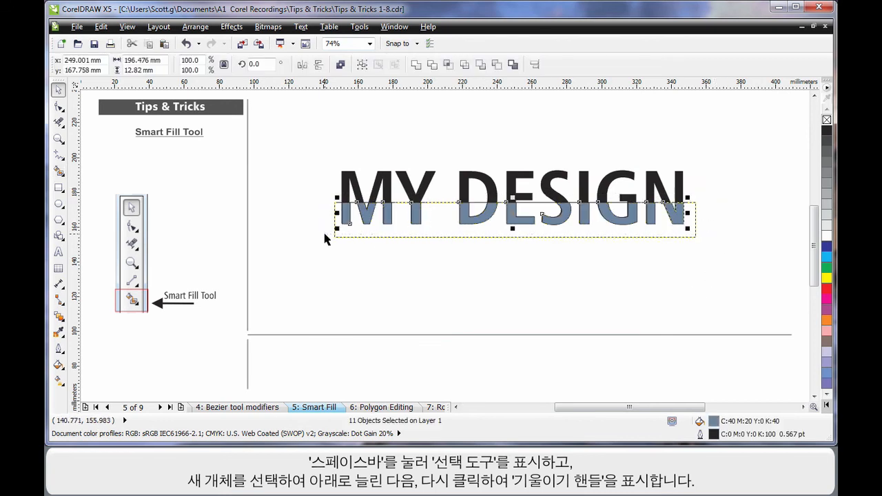
left_click_drag(512, 247, 513, 232)
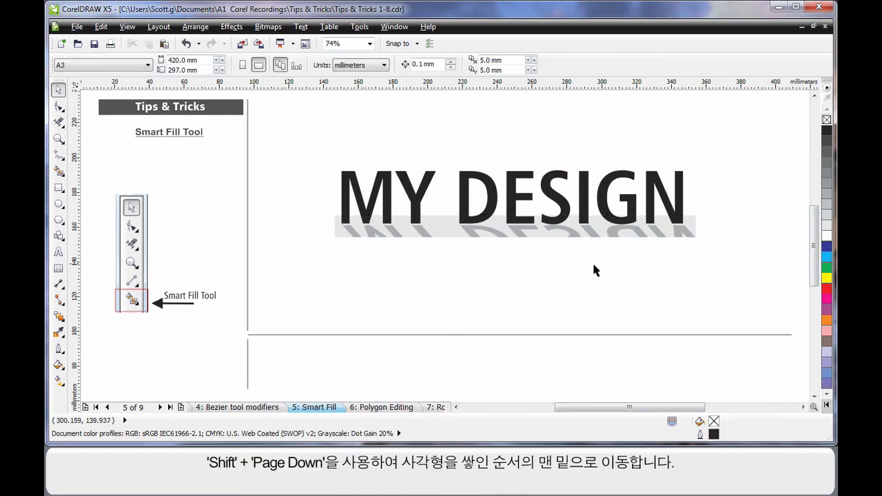
mouse_move(581, 286)
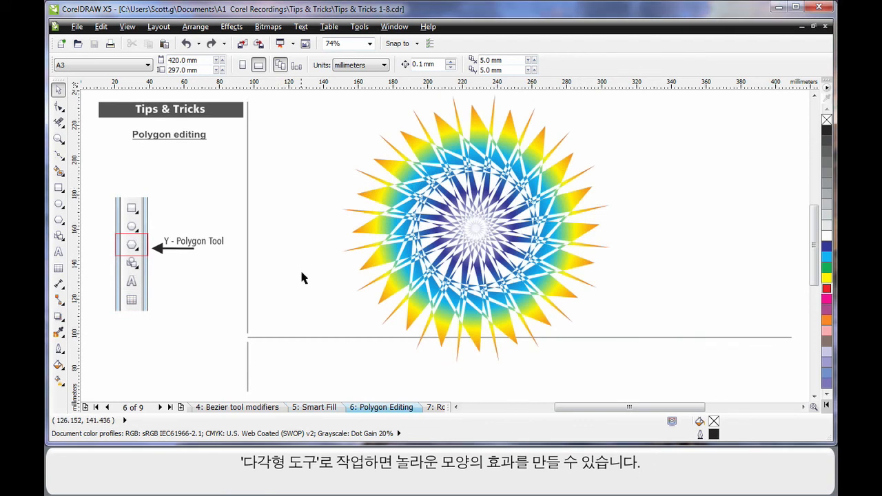
mouse_move(647, 245)
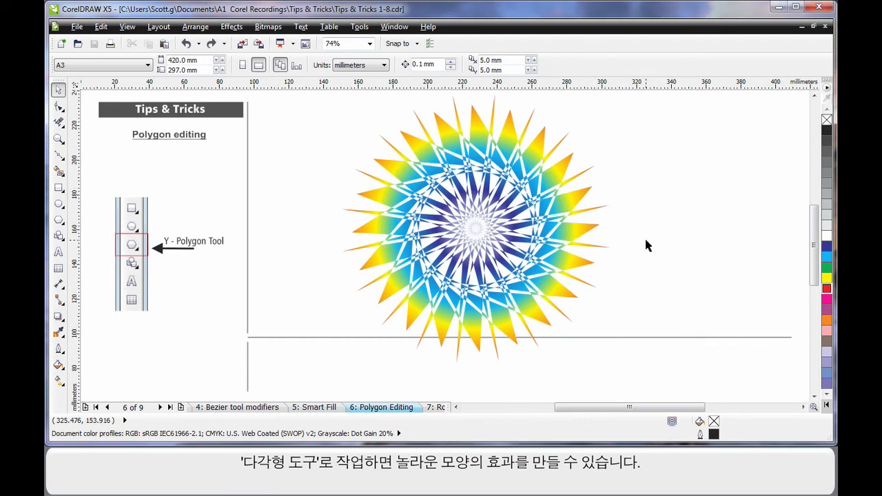
mouse_move(595, 245)
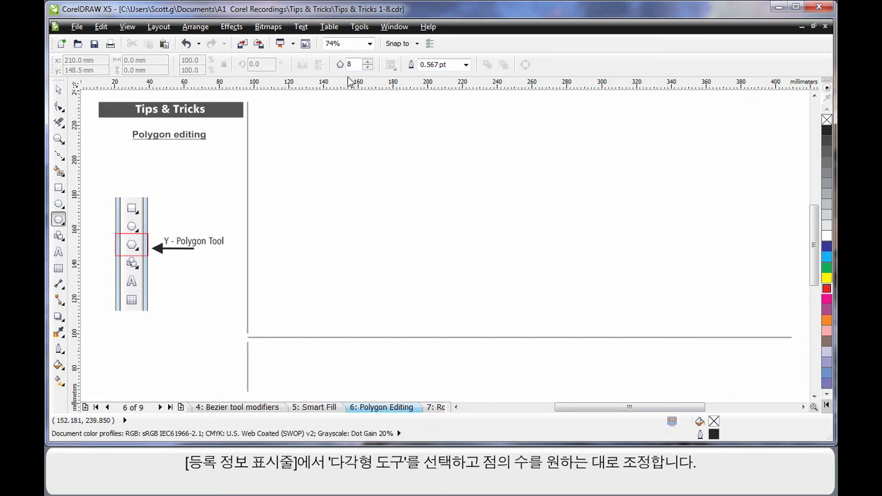
mouse_move(350, 65)
type("25")
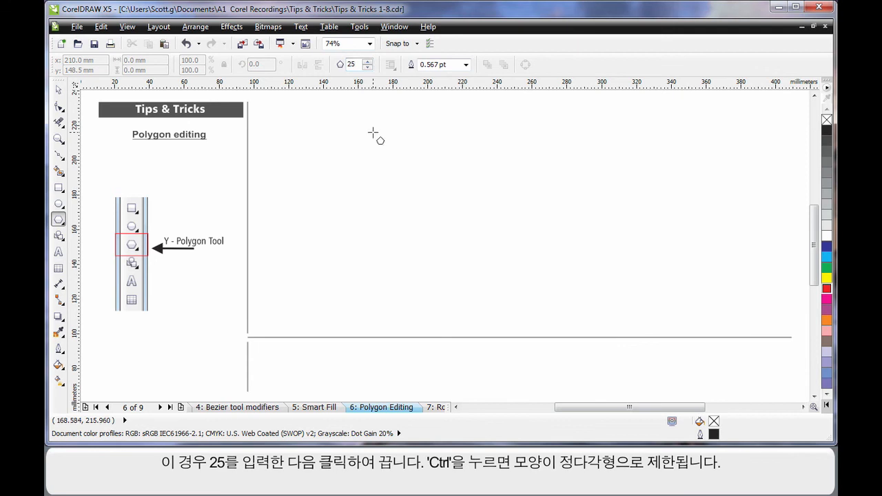
- Drag out a new 25-sided polygon on the Polygon editing page
left_click_drag(372, 131, 540, 261)
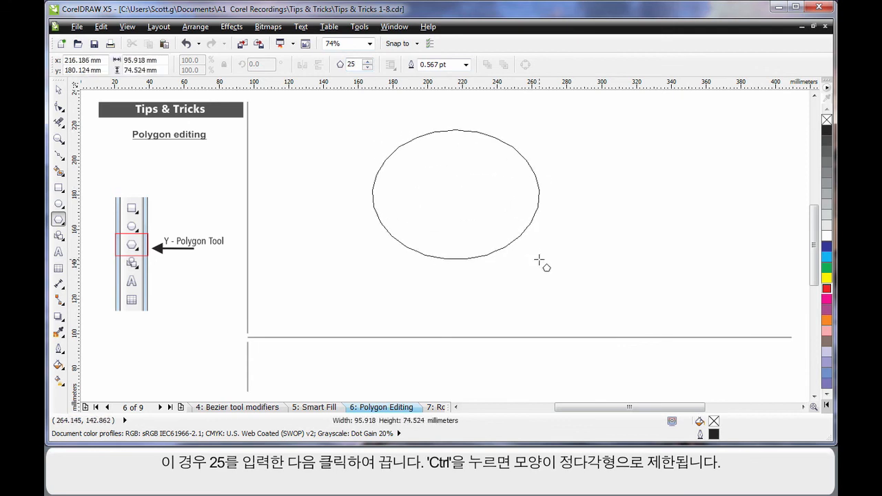
left_click_drag(540, 260, 590, 306)
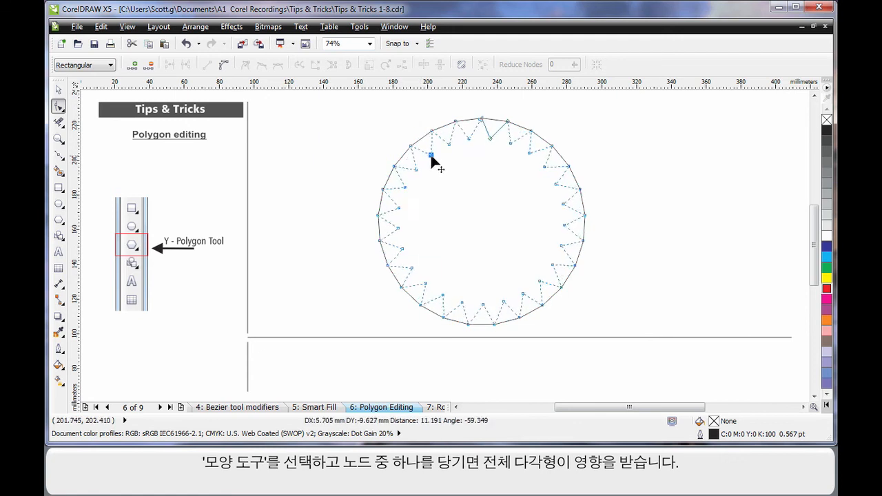
- Pull a polygon node inward into star points and add a node to every side
left_click_drag(430, 157, 386, 285)
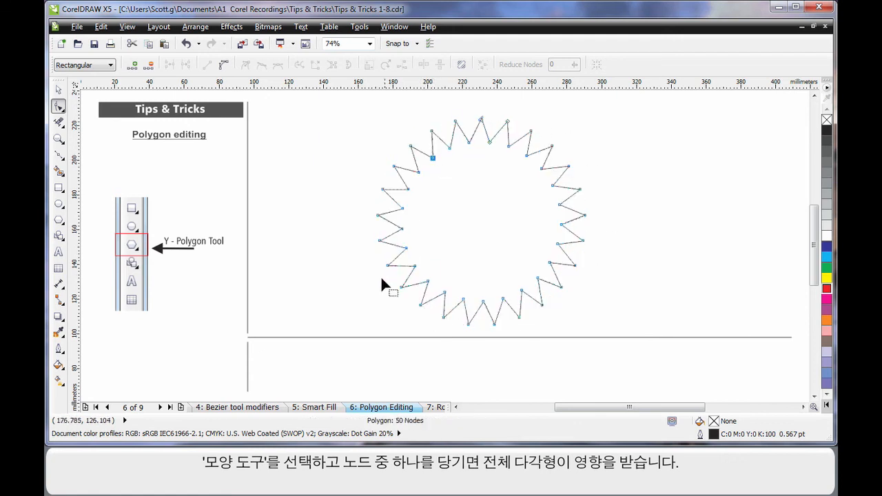
left_click_drag(433, 157, 402, 141)
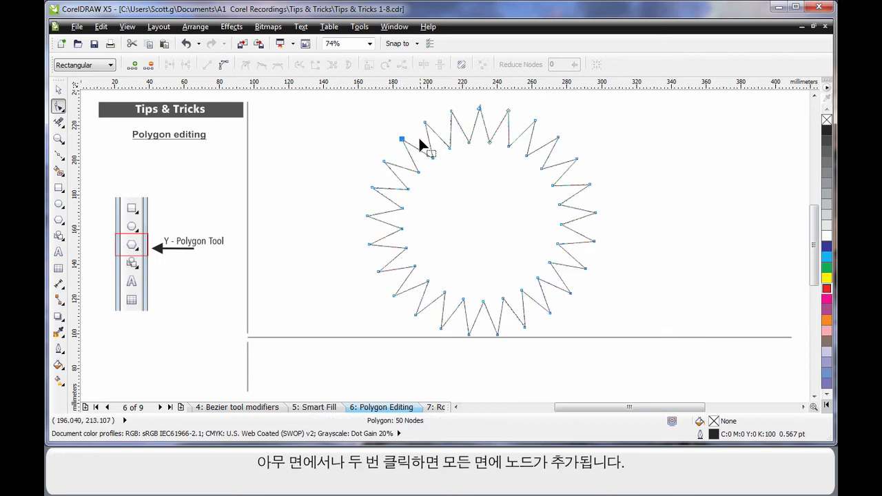
double_click(421, 148)
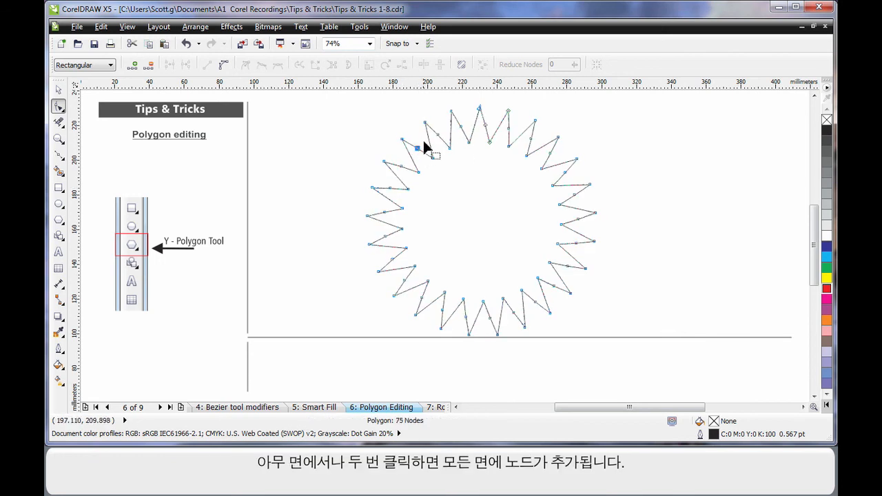
mouse_move(544, 314)
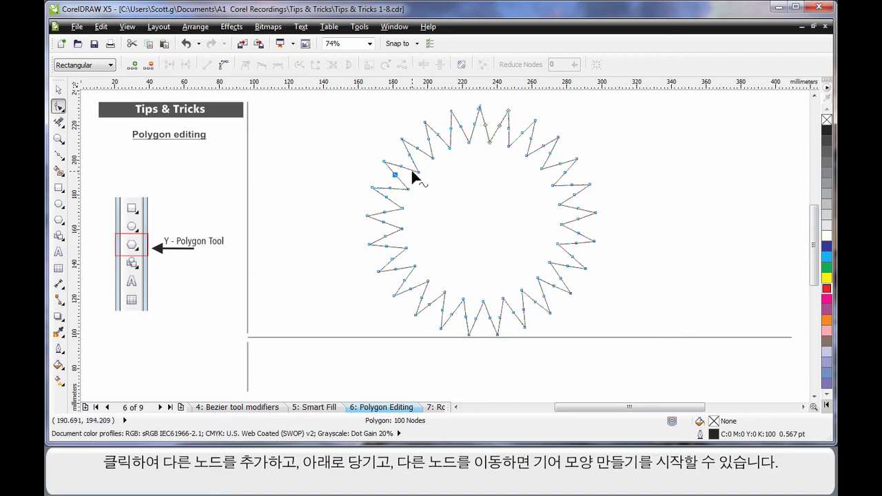
- Drag the new nodes to reshape the ring into slanted saw-blade teeth
left_click_drag(392, 173, 411, 171)
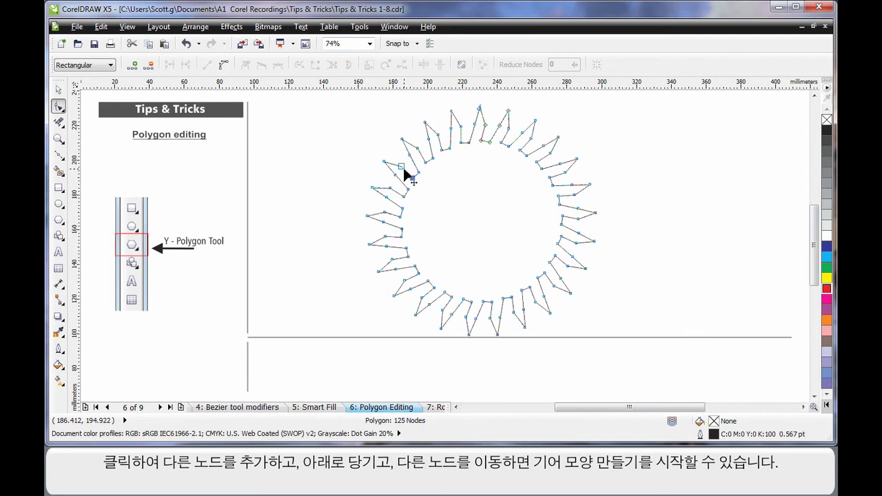
left_click_drag(400, 166, 401, 158)
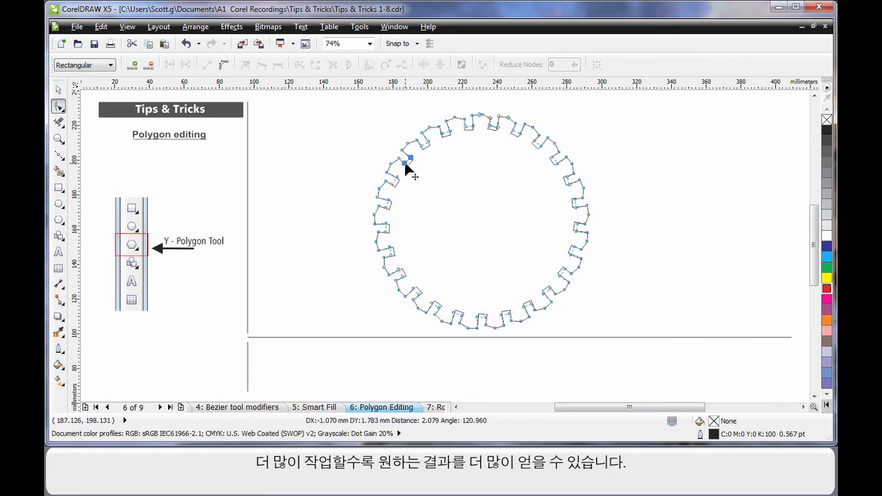
left_click(399, 162)
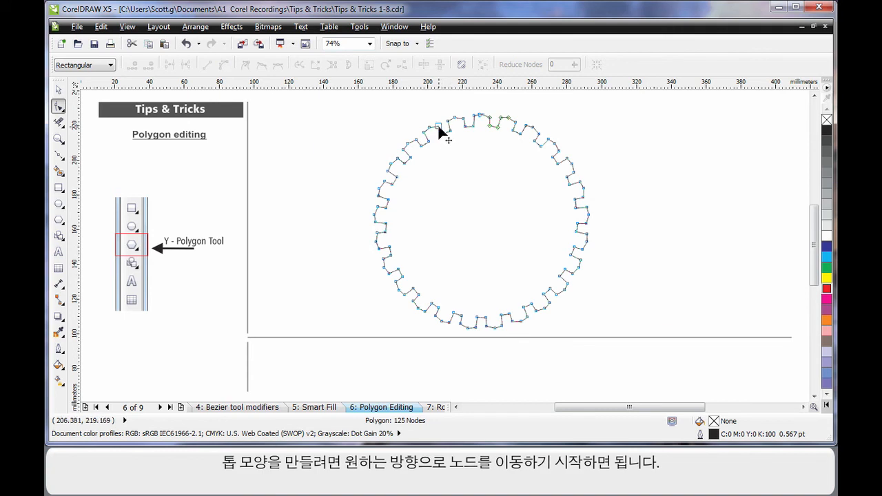
left_click_drag(439, 130, 430, 132)
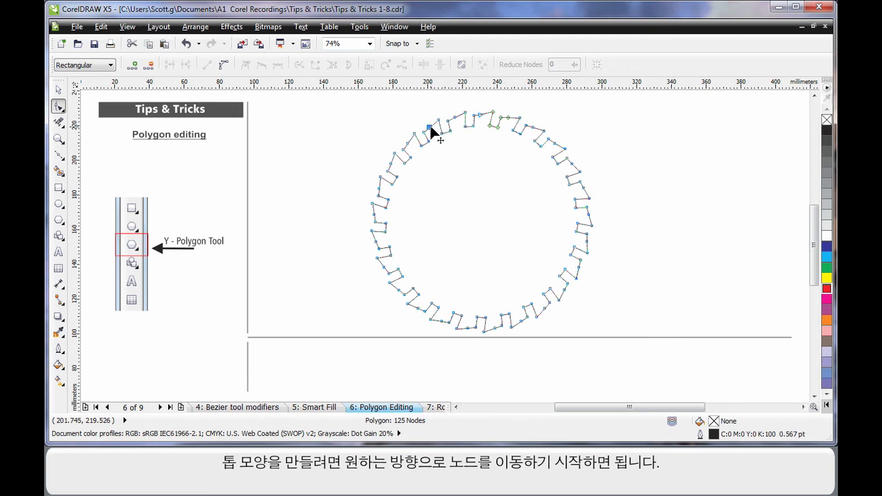
left_click_drag(432, 127, 428, 131)
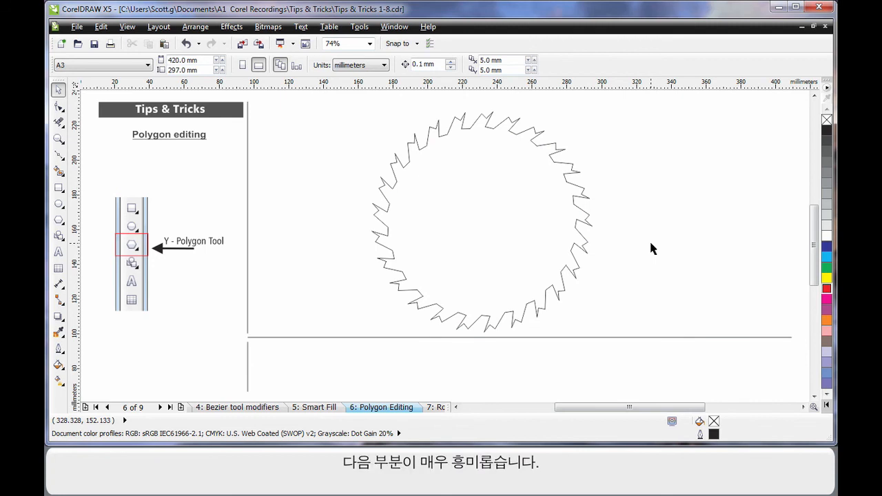
mouse_move(589, 229)
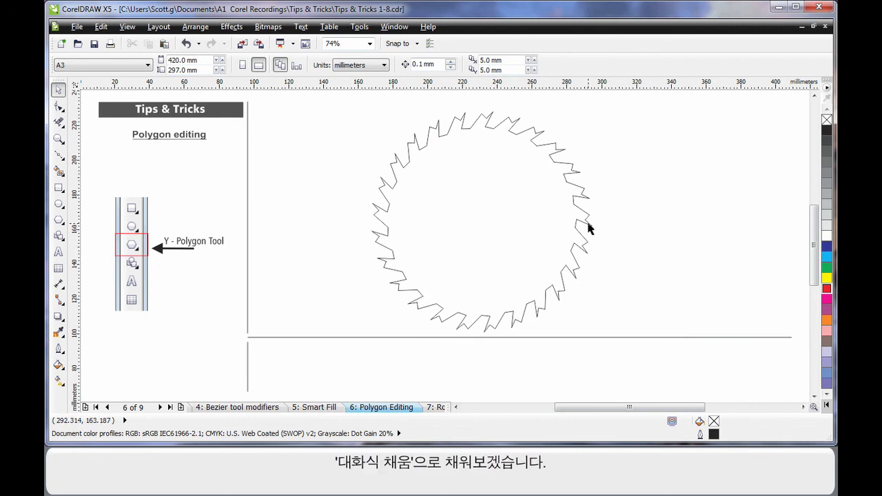
- Apply a red, yellow, blue and pink fountain fill to the polygon and make it radial
left_click(479, 222)
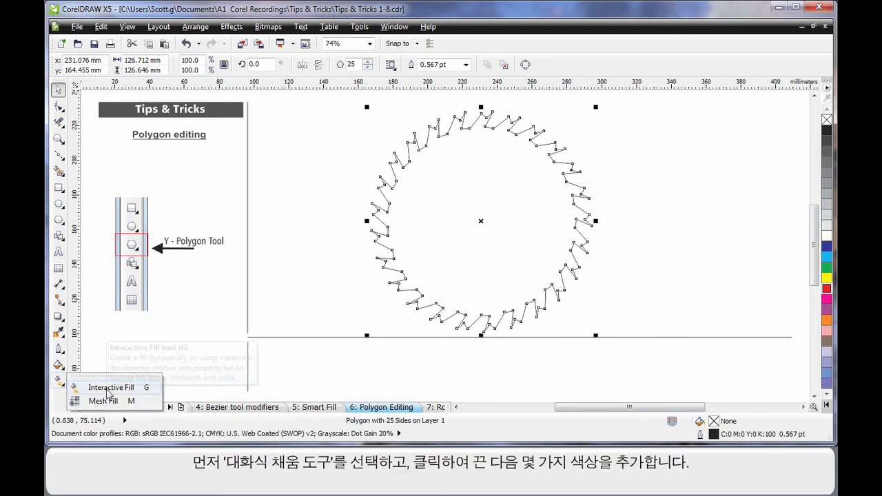
left_click(110, 387)
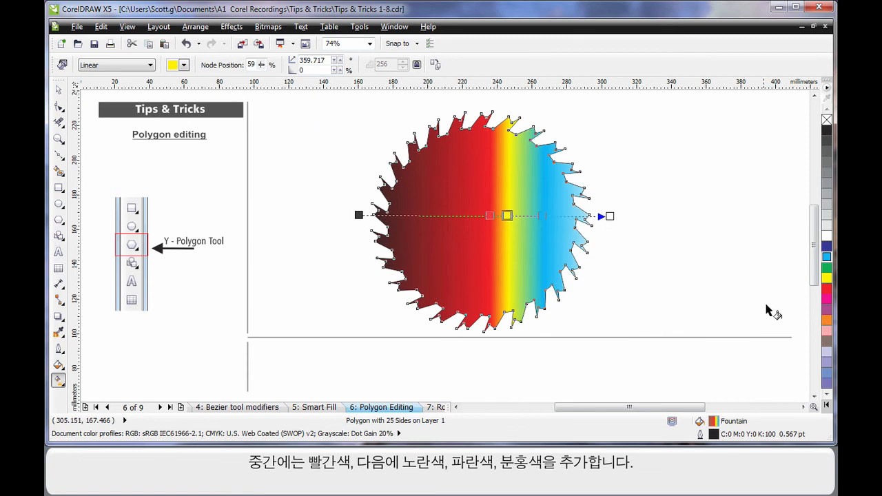
mouse_move(622, 259)
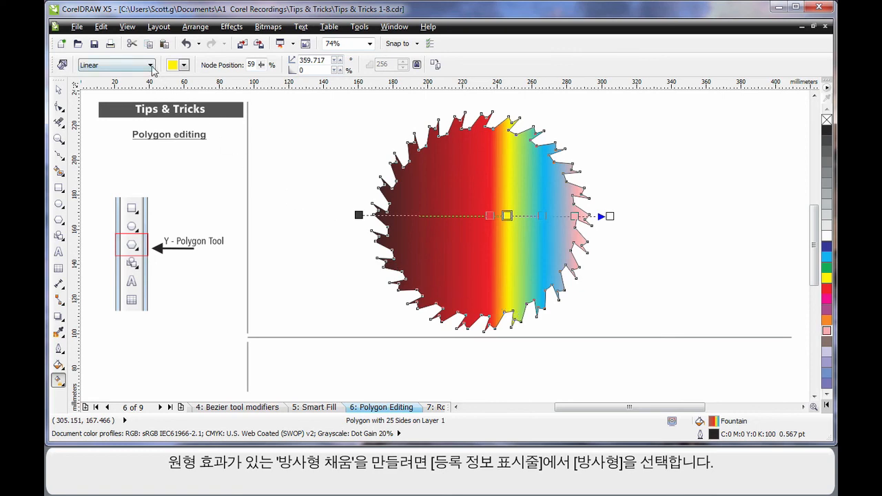
left_click(113, 64)
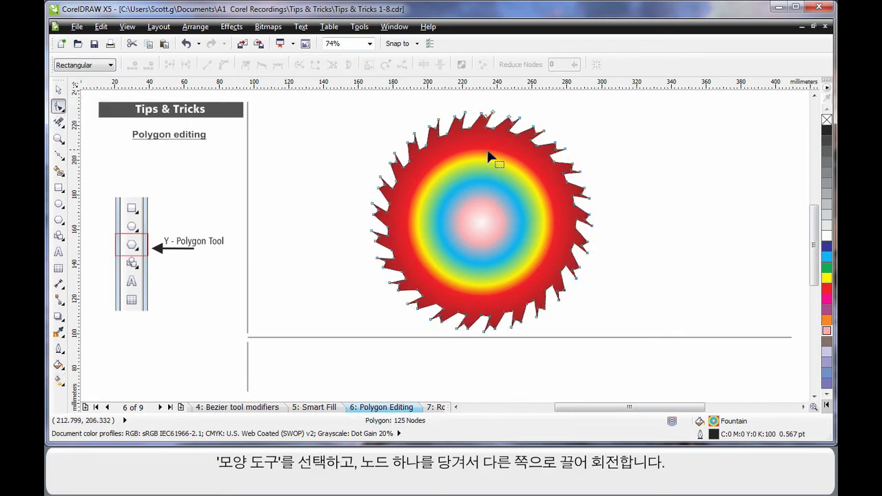
- Drag a node across the centre to twist the polygon into a spiky star
left_click_drag(489, 154, 441, 149)
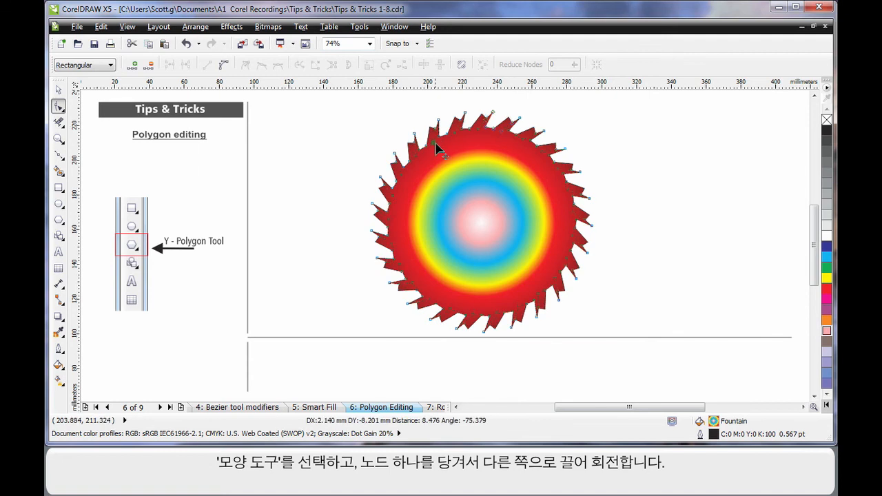
left_click_drag(441, 149, 513, 200)
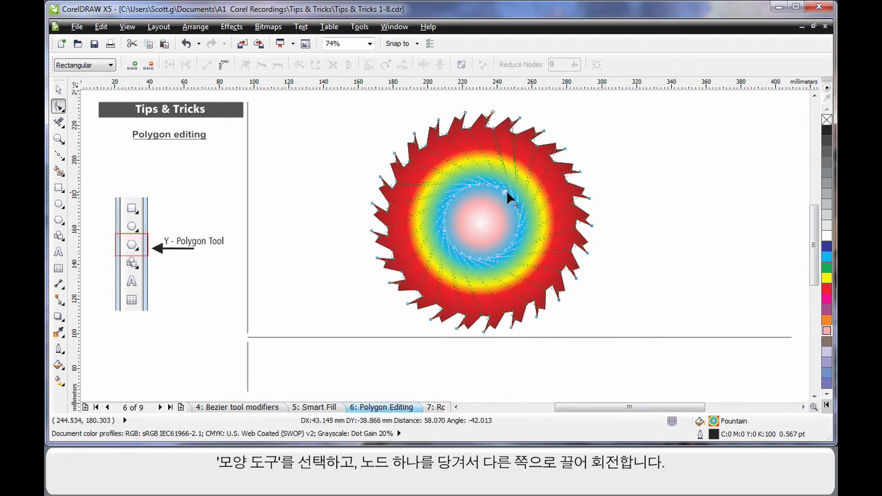
left_click_drag(507, 196, 590, 268)
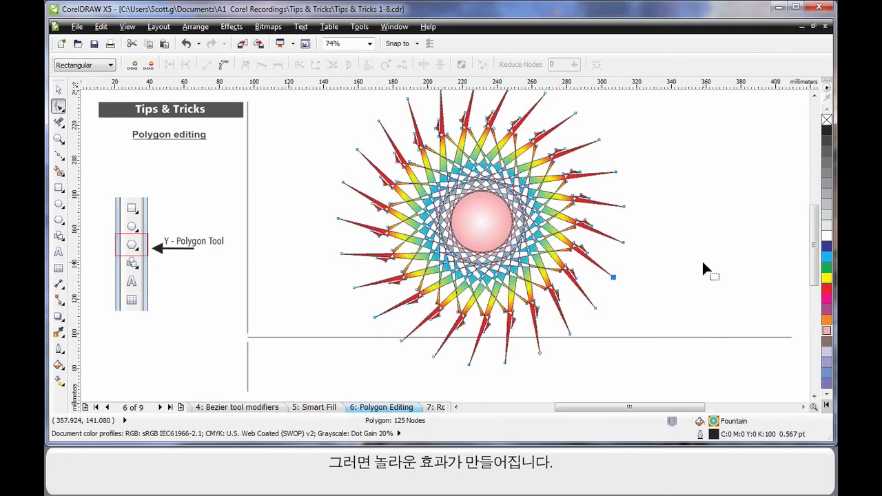
mouse_move(465, 166)
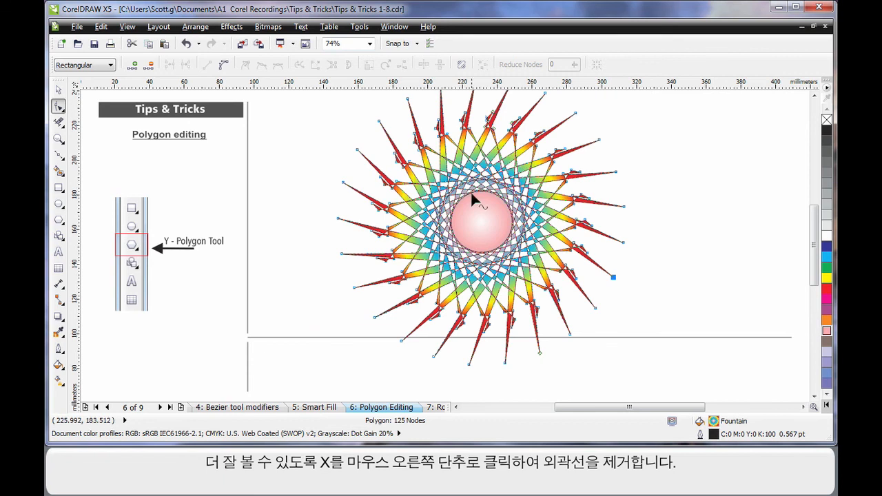
mouse_move(826, 121)
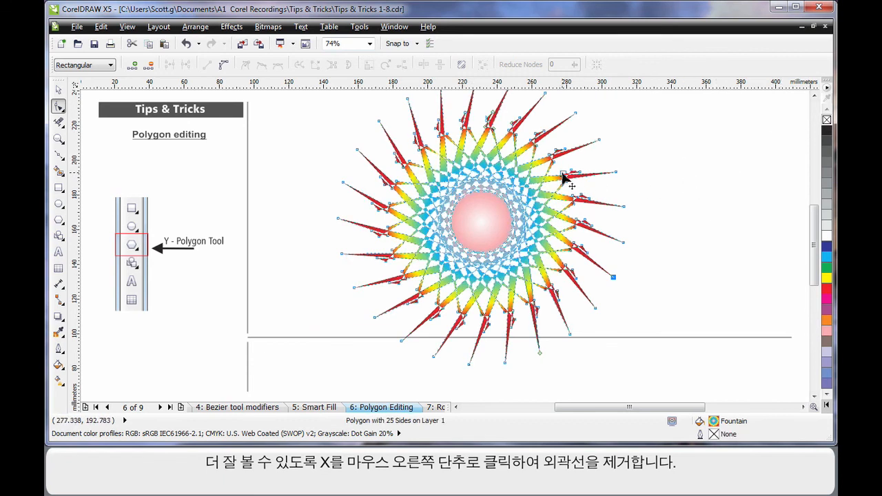
- Pull further nodes toward the centre to tighten the starburst's criss-crossing rays
left_click_drag(563, 174, 461, 200)
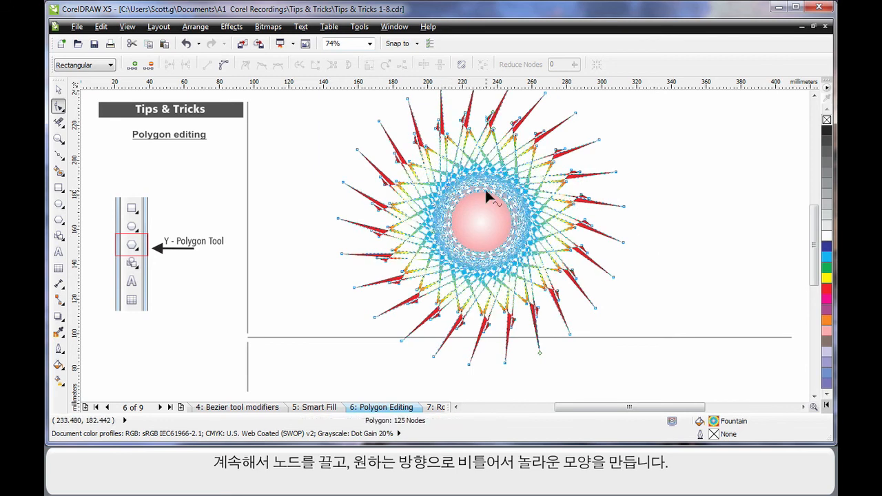
left_click_drag(485, 196, 496, 205)
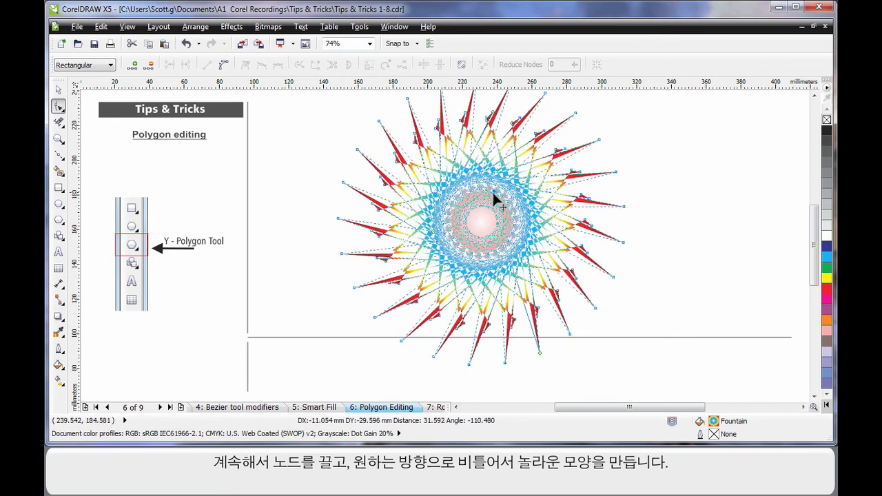
left_click_drag(496, 200, 399, 179)
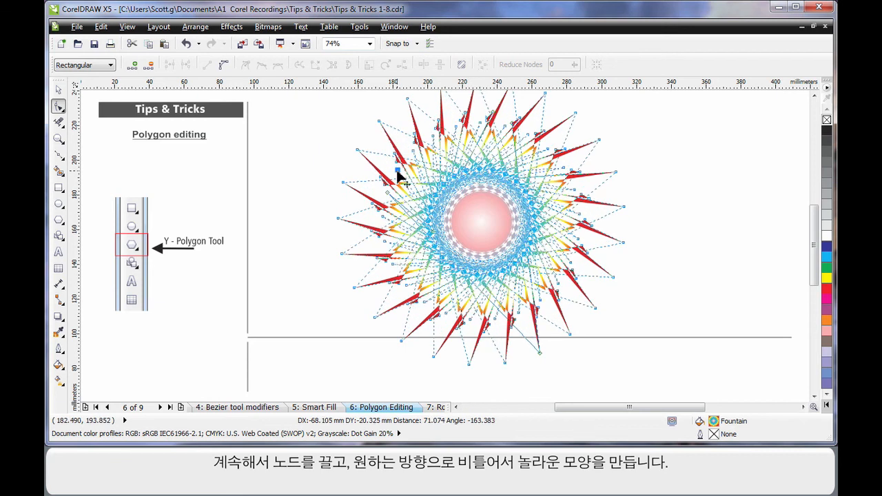